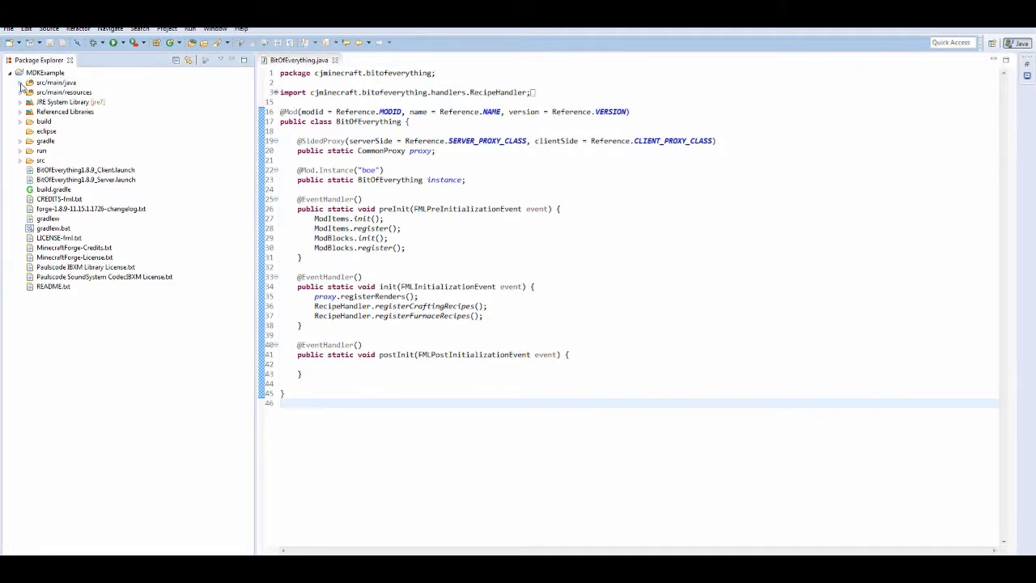
Create a new package cjminecraft.bitofeverything.creativetabs in the mod project
left_click(19, 81)
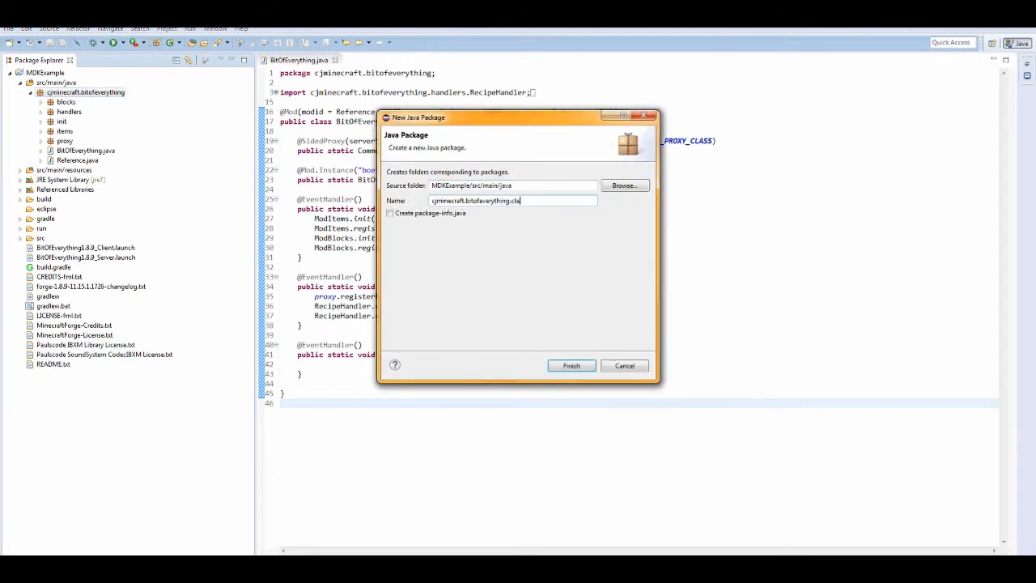
type("creativ")
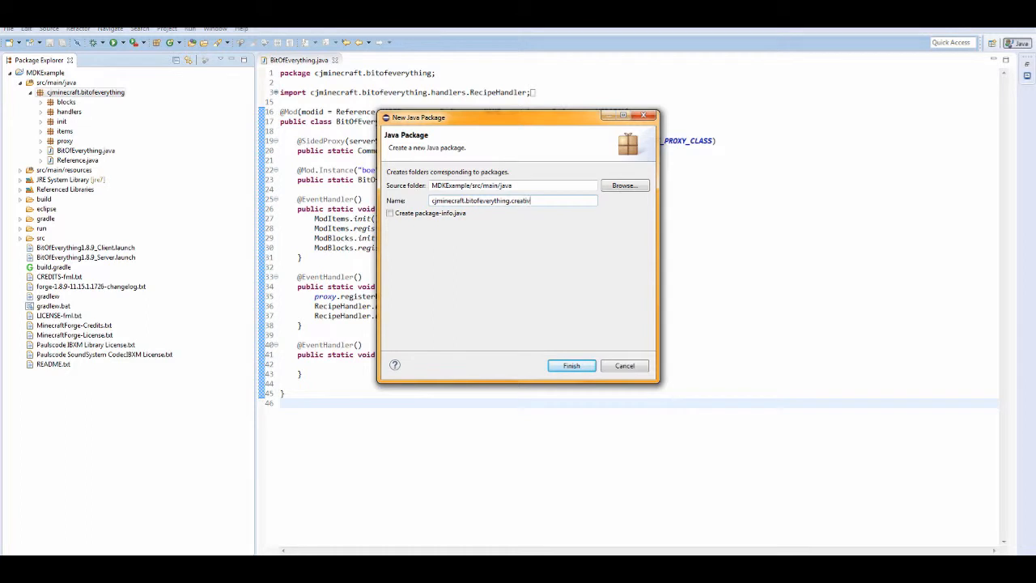
type("etabs")
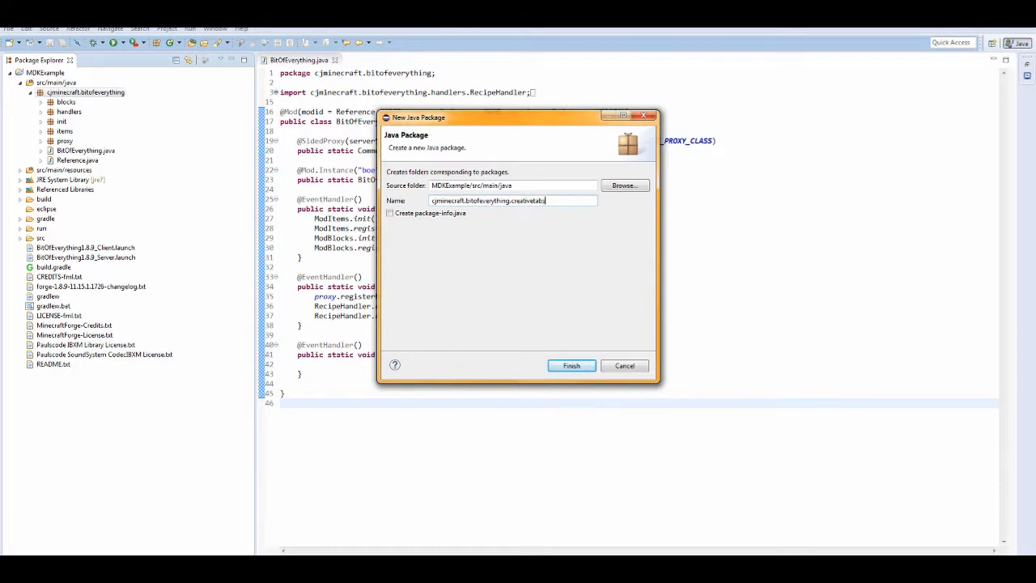
left_click(570, 366)
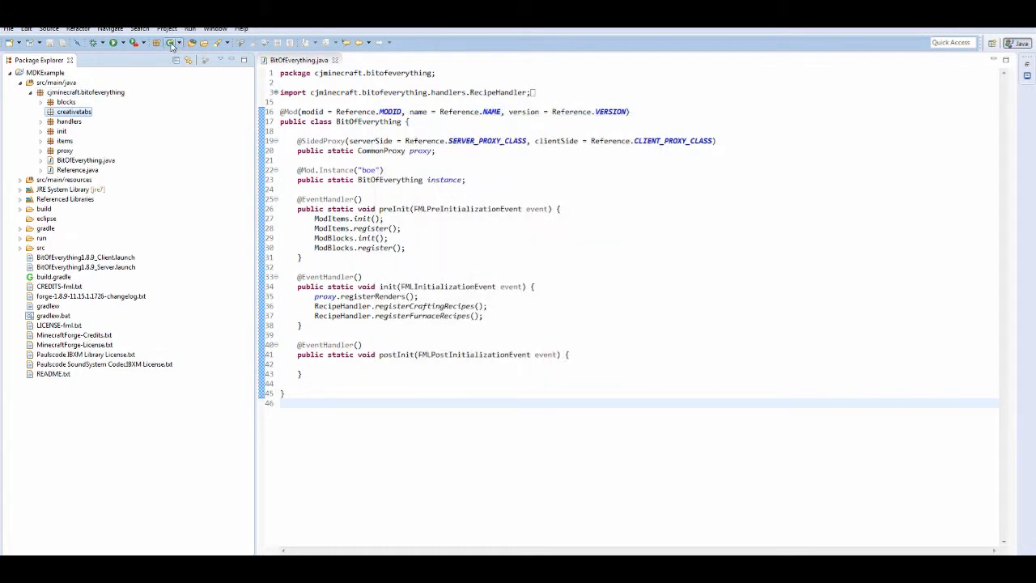
Create two empty classes, TabBOEItems and TabBOEBlocks, in the creativetabs package
left_click(172, 42)
type("TabBOEItems")
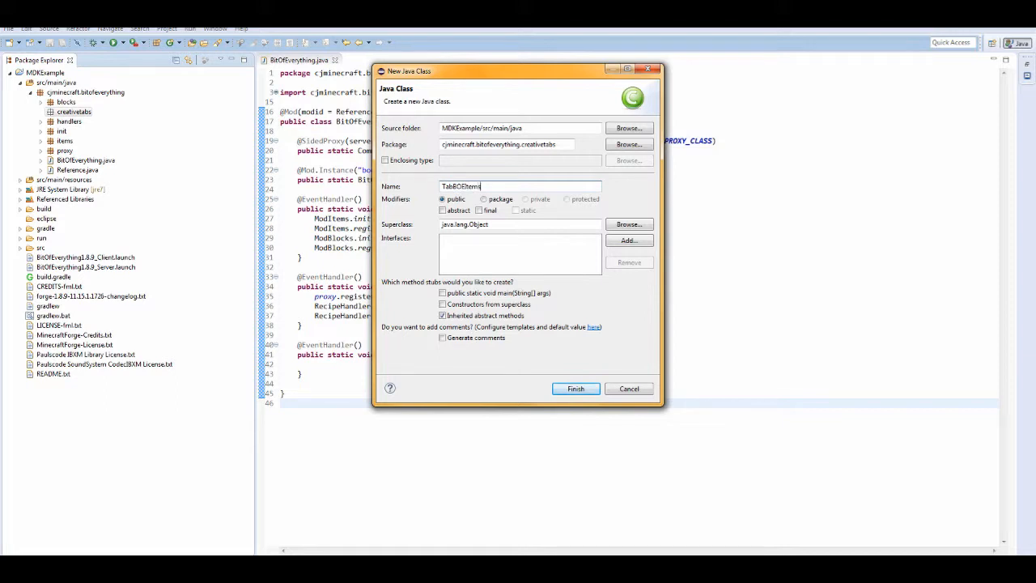
left_click(576, 389)
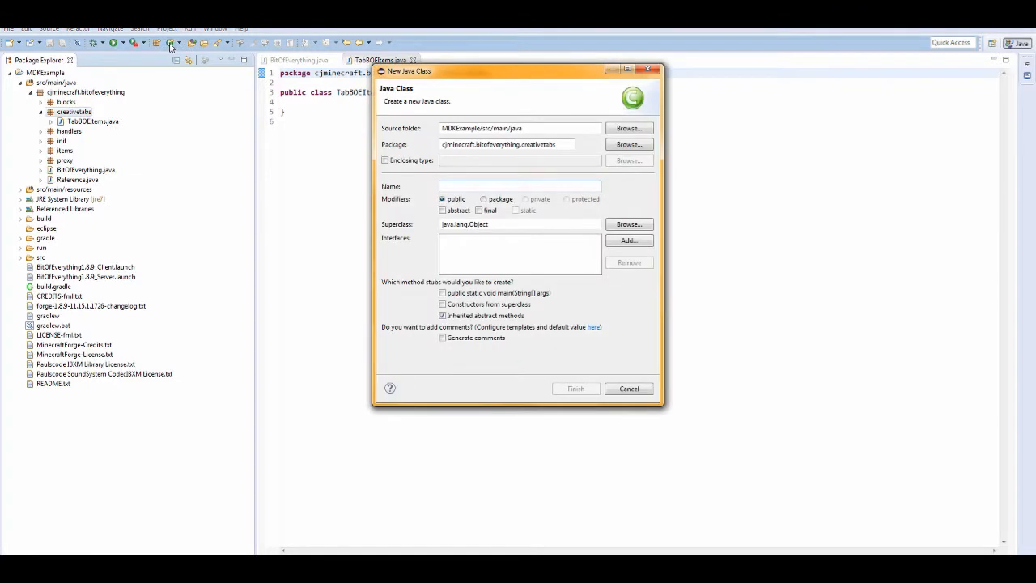
type("TabBOE")
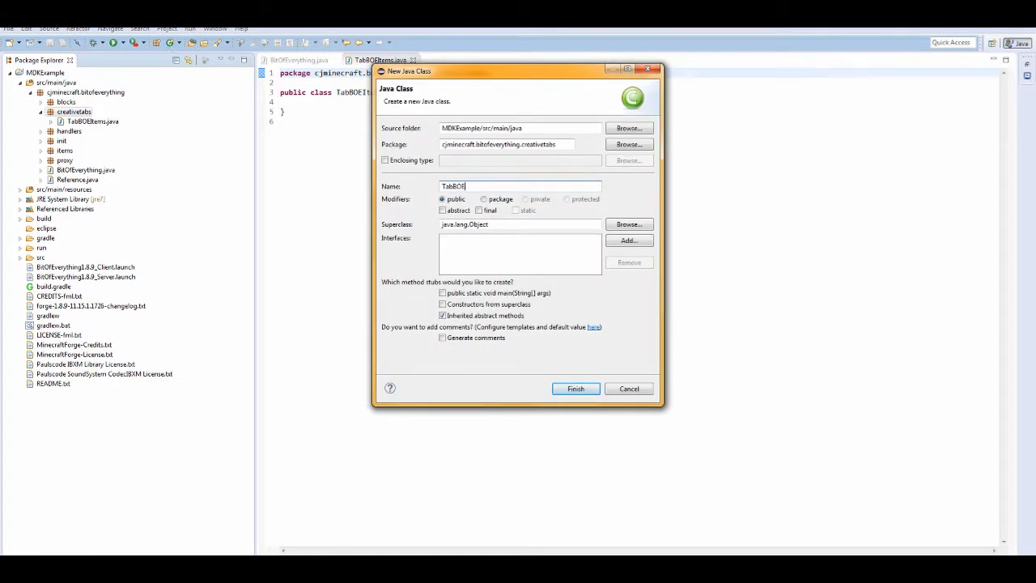
type("Blo")
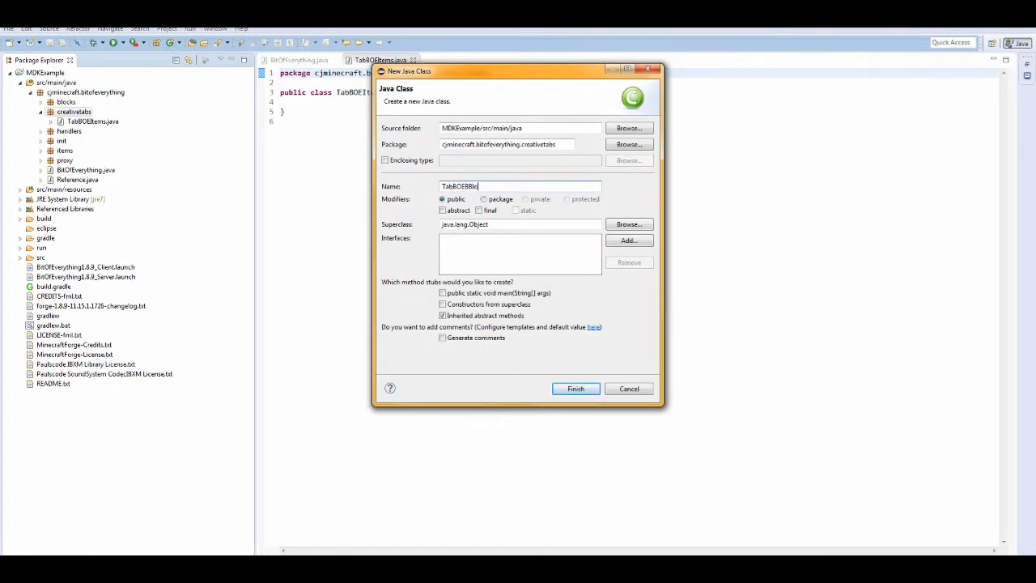
left_click(577, 388)
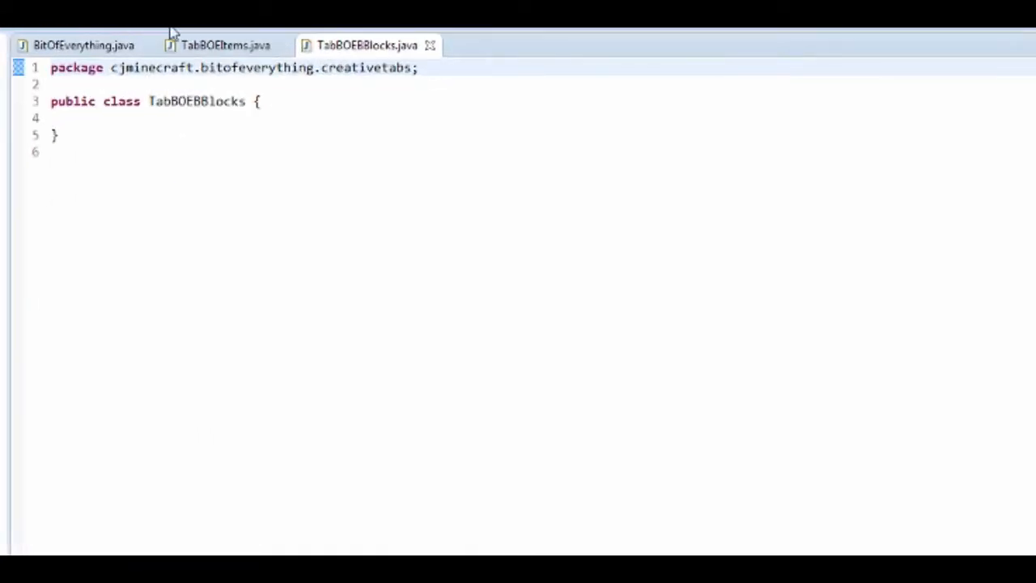
Make TabBOEItems extend CreativeTabs with a String label constructor and null-returning getTabIconItem, then select the body
left_click(225, 45)
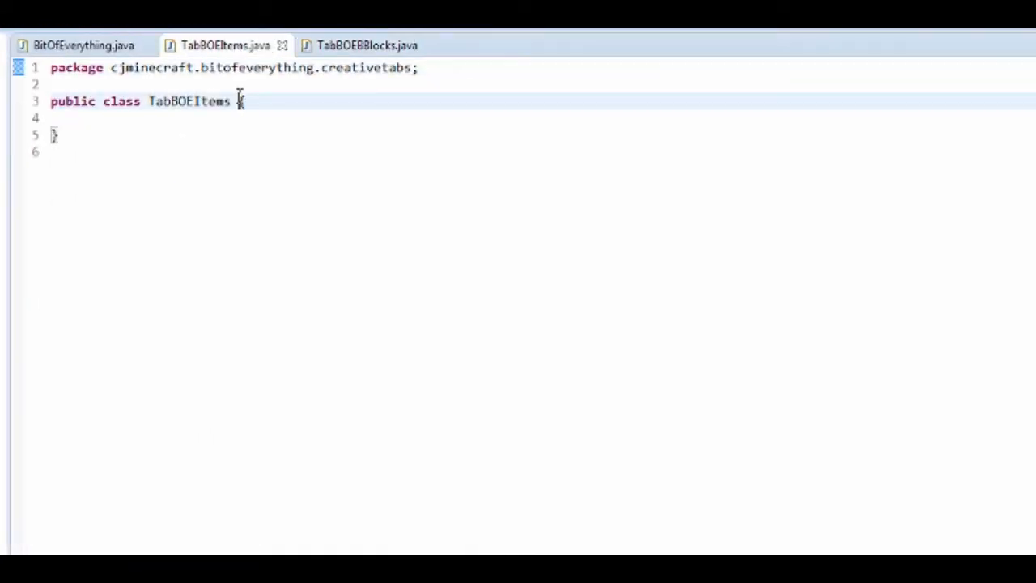
type("extends")
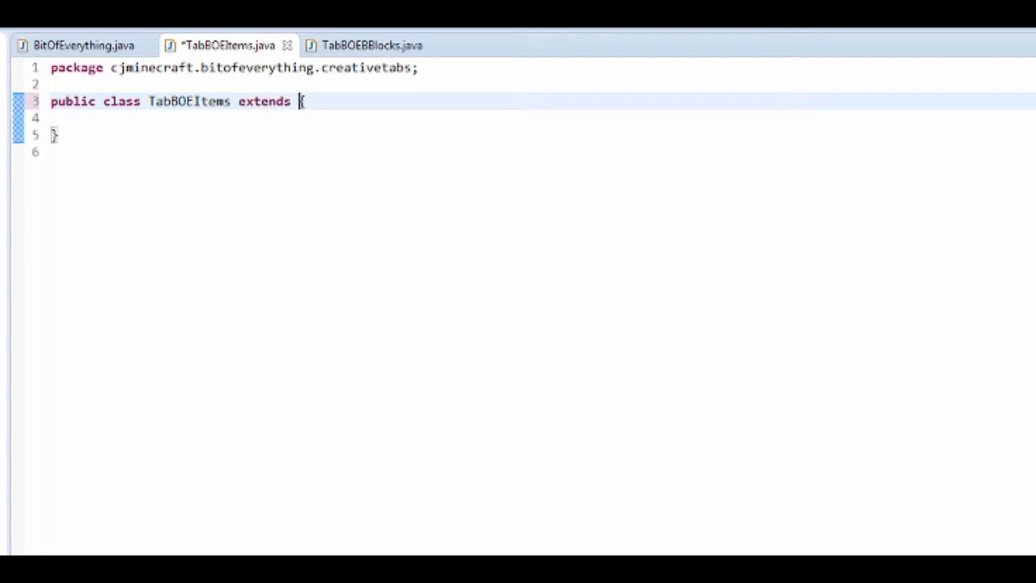
type("CreativeT")
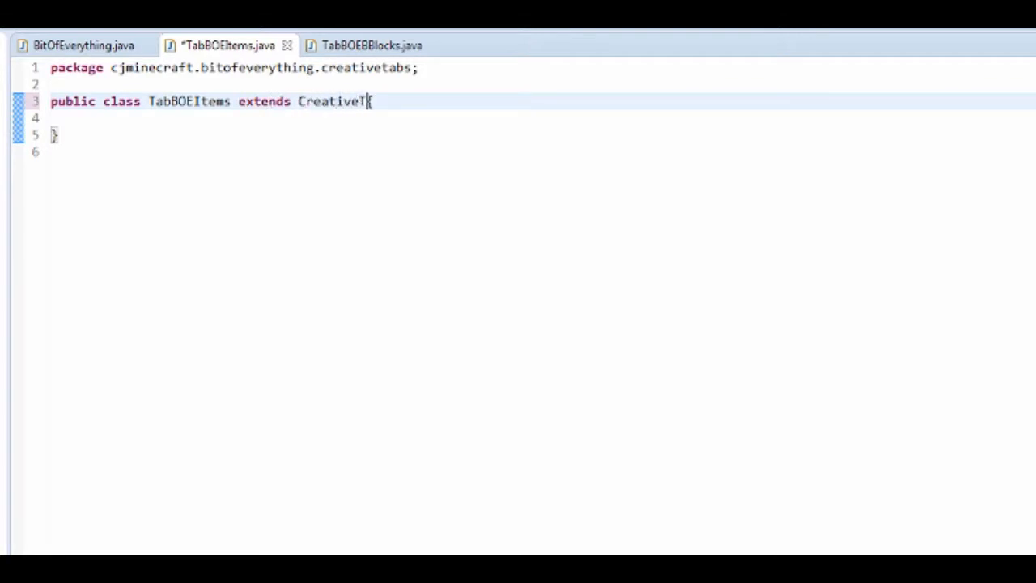
type("abs")
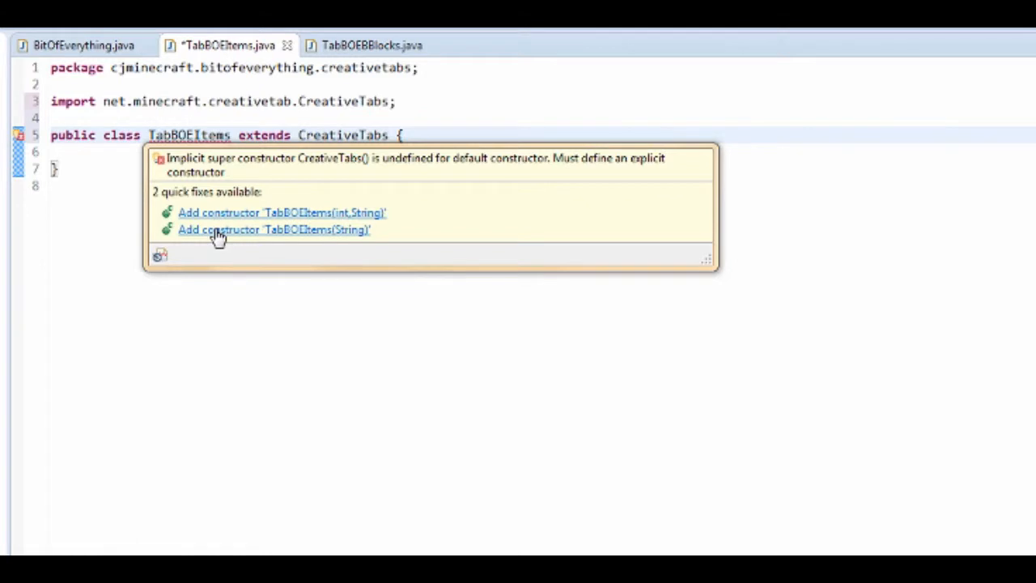
left_click(273, 230)
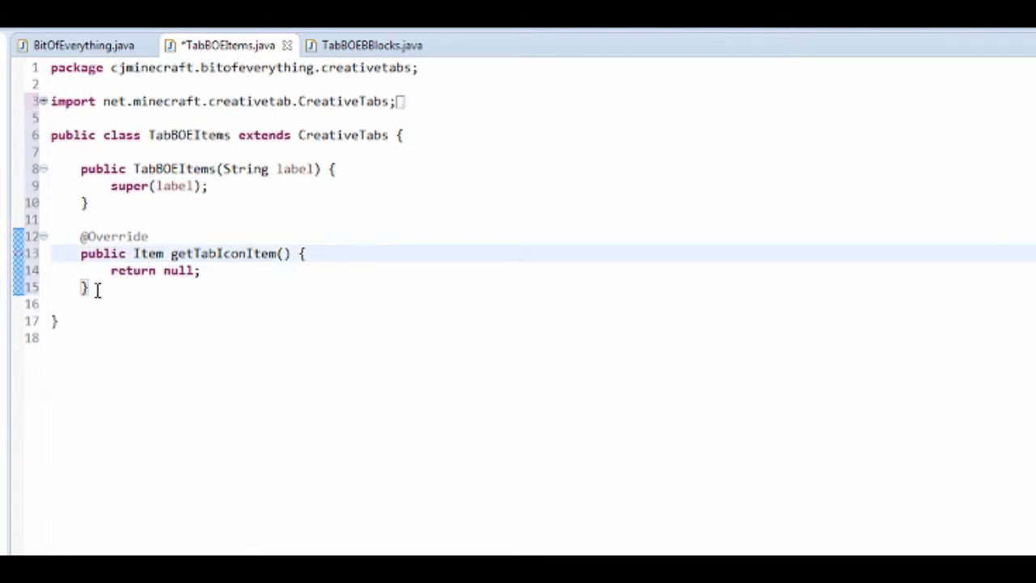
left_click_drag(81, 168, 89, 288)
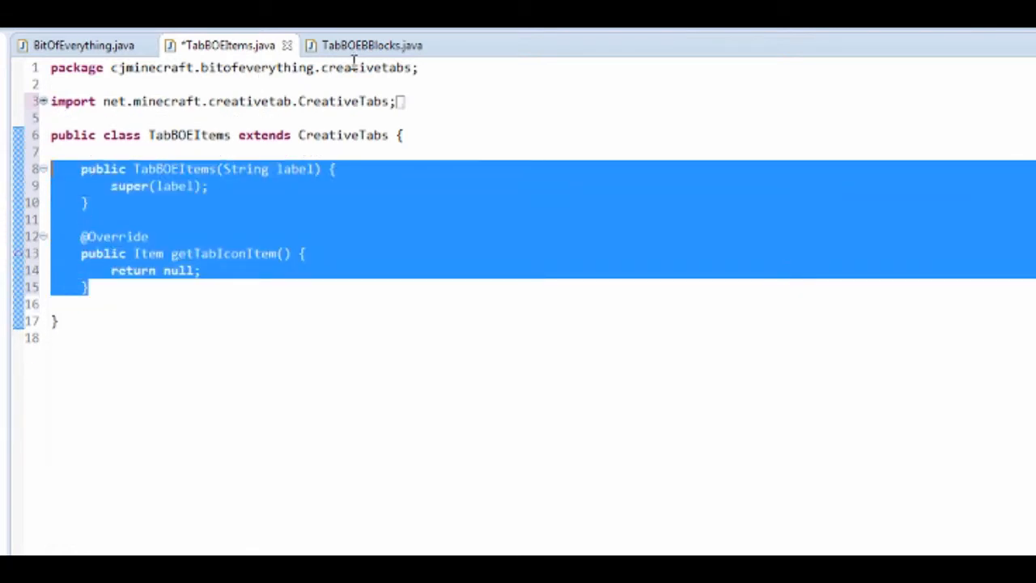
Make TabBOEBlocks extend CreativeTabs with the pasted constructor and getTabIconItem, importing CreativeTabs
left_click(373, 45)
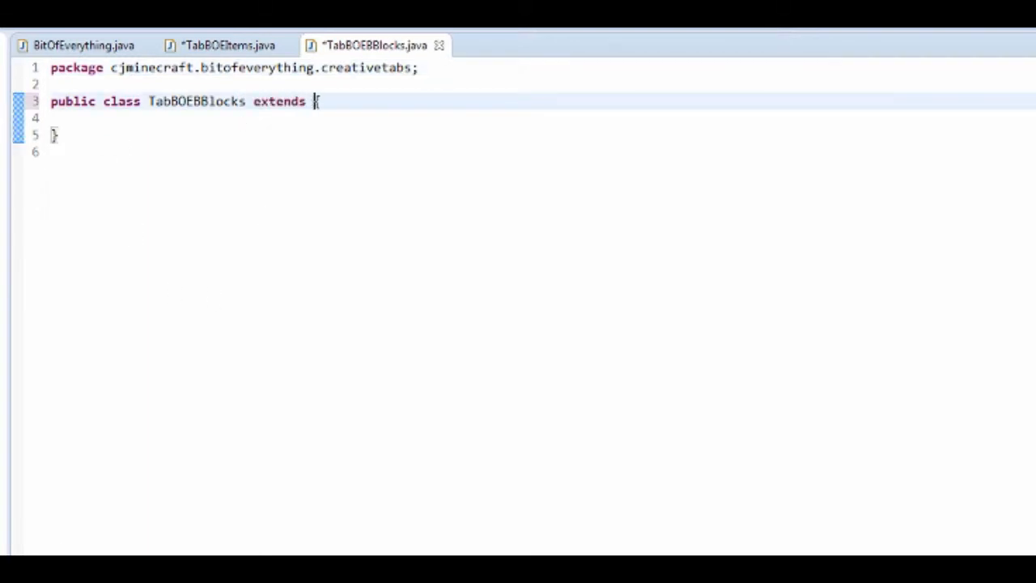
type("CreativeTab")
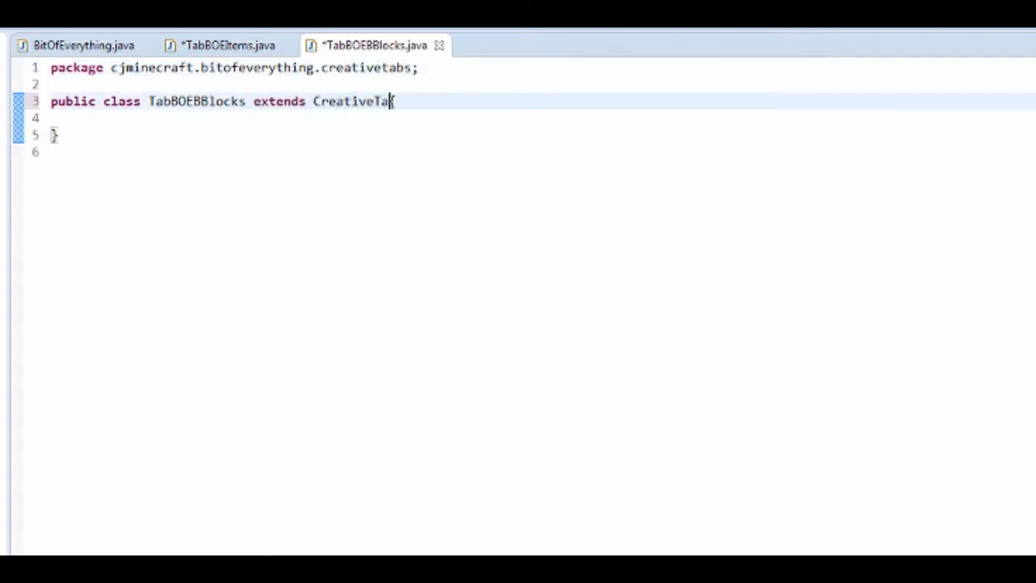
type("bs {")
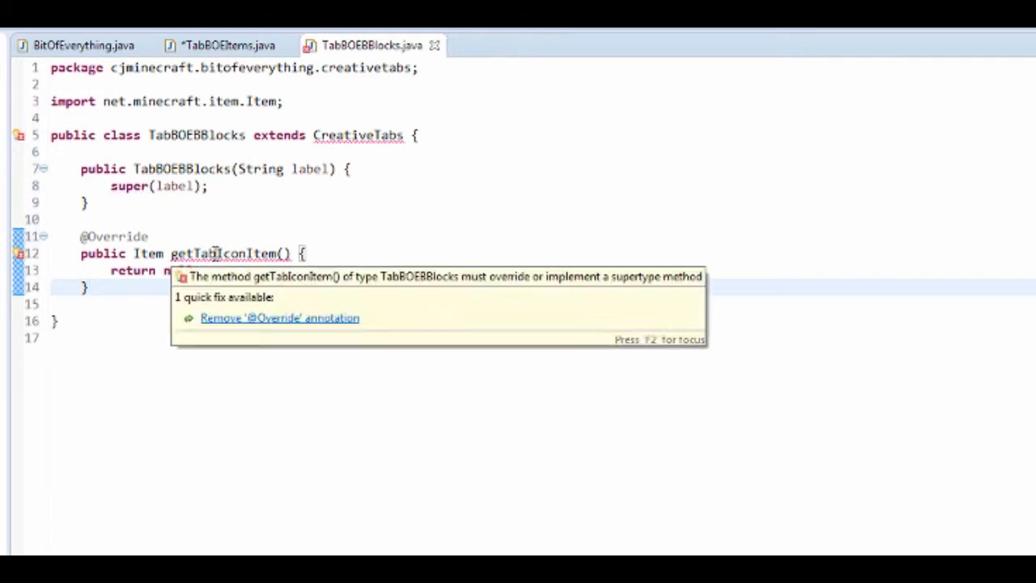
mouse_move(357, 136)
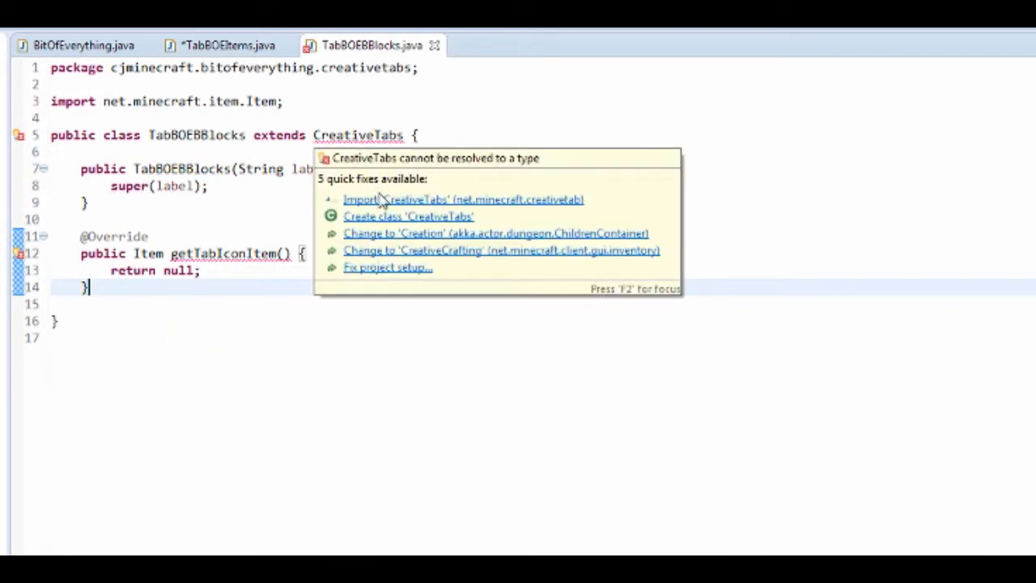
left_click(463, 199)
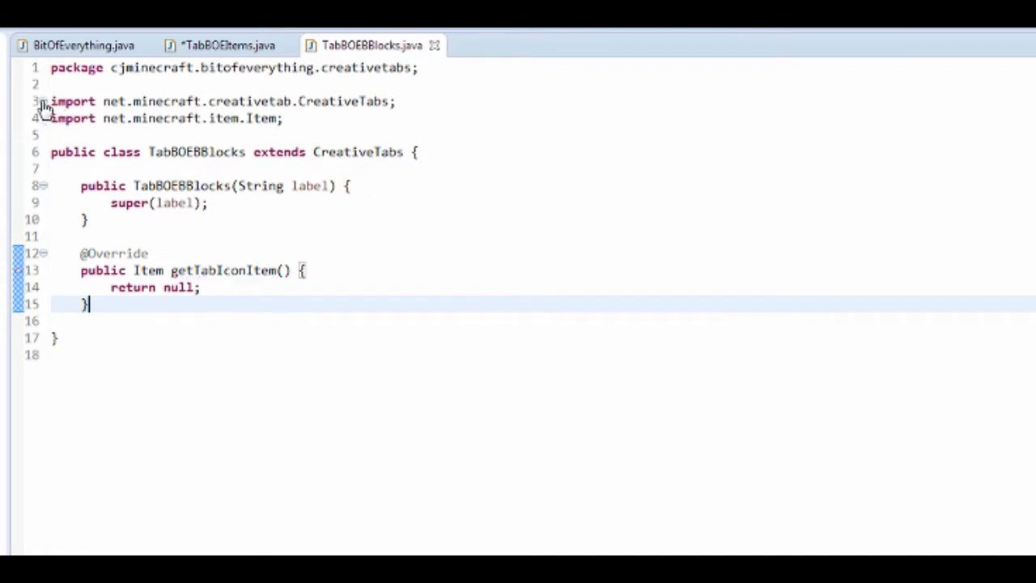
Have TabBOEItems' getTabIconItem return ModItems.copper_ingot instead of null
left_click(230, 45)
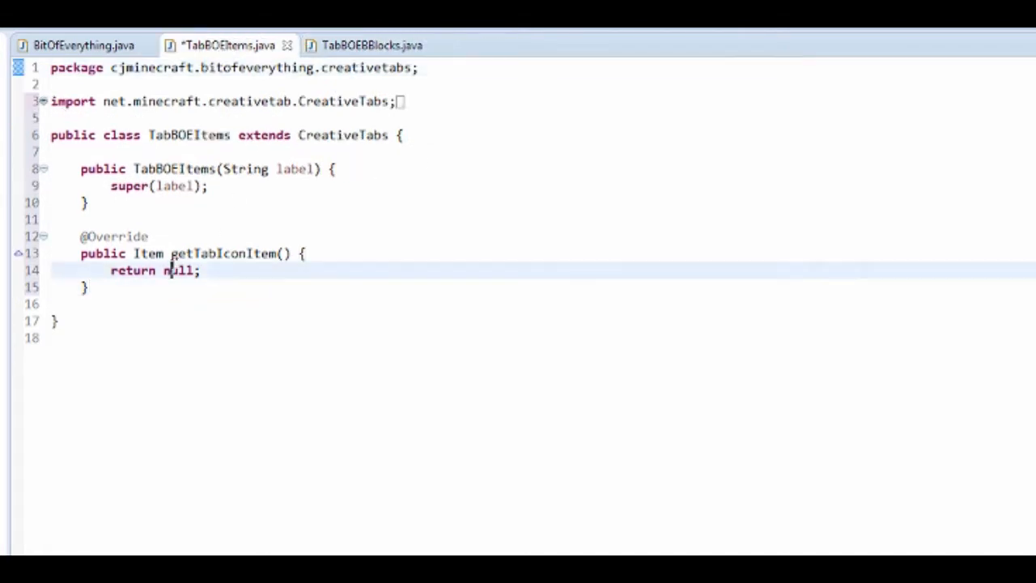
double_click(178, 271)
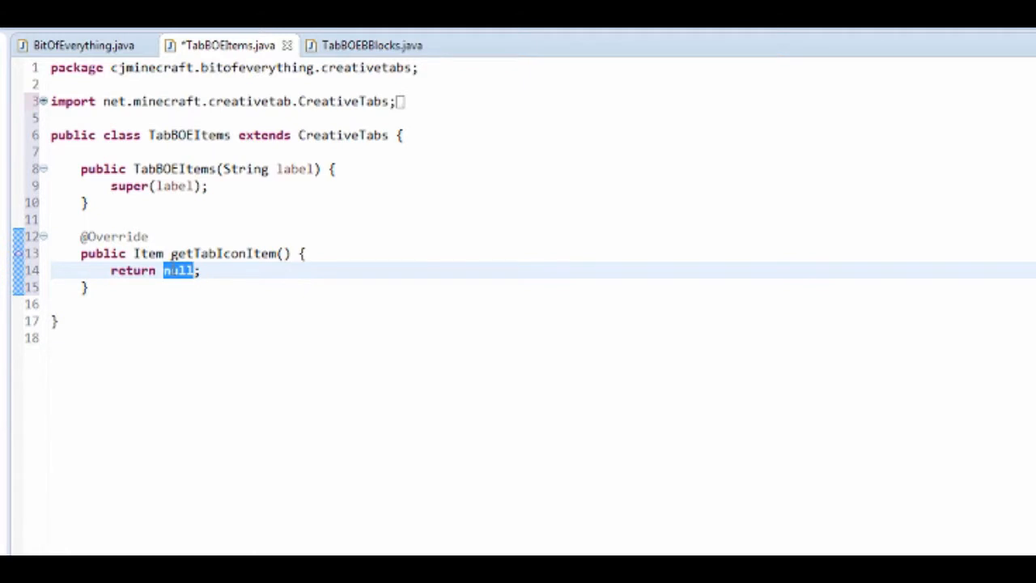
type("M")
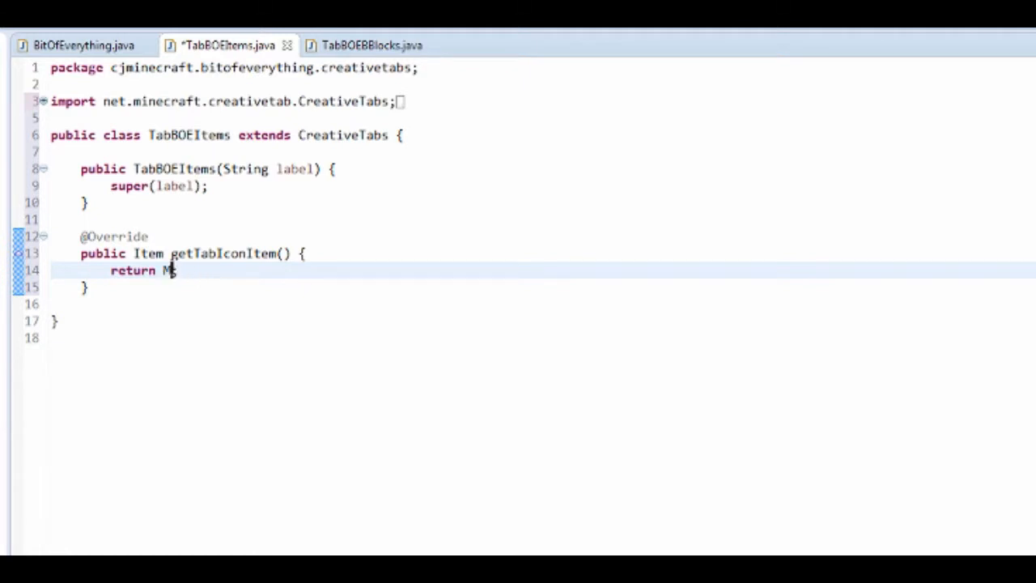
type("odItems.")
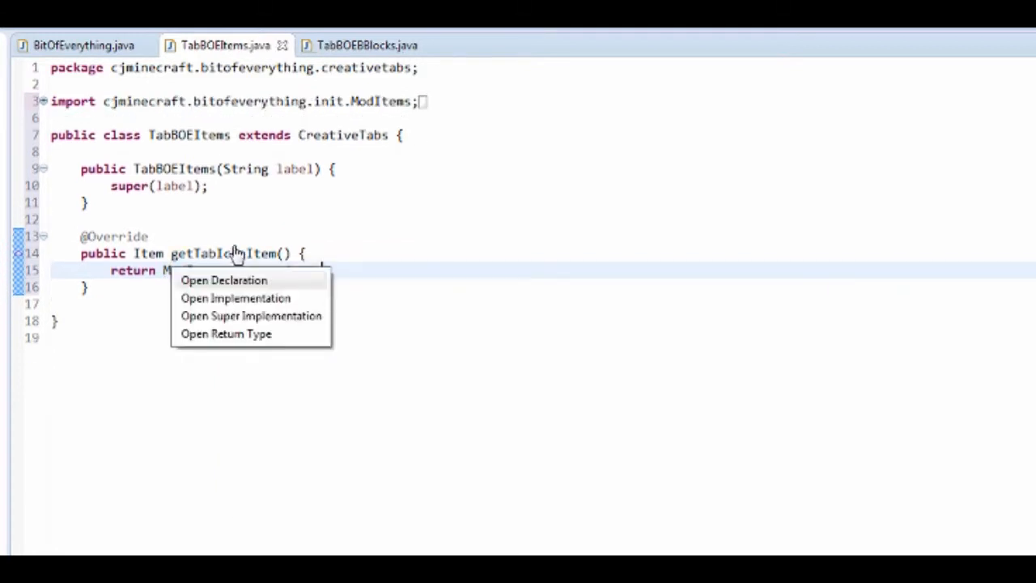
Have TabBOEBlocks' getTabIconItem return Item.getItemFromBlock(ModBlocks.copper_ore)
left_click(366, 46)
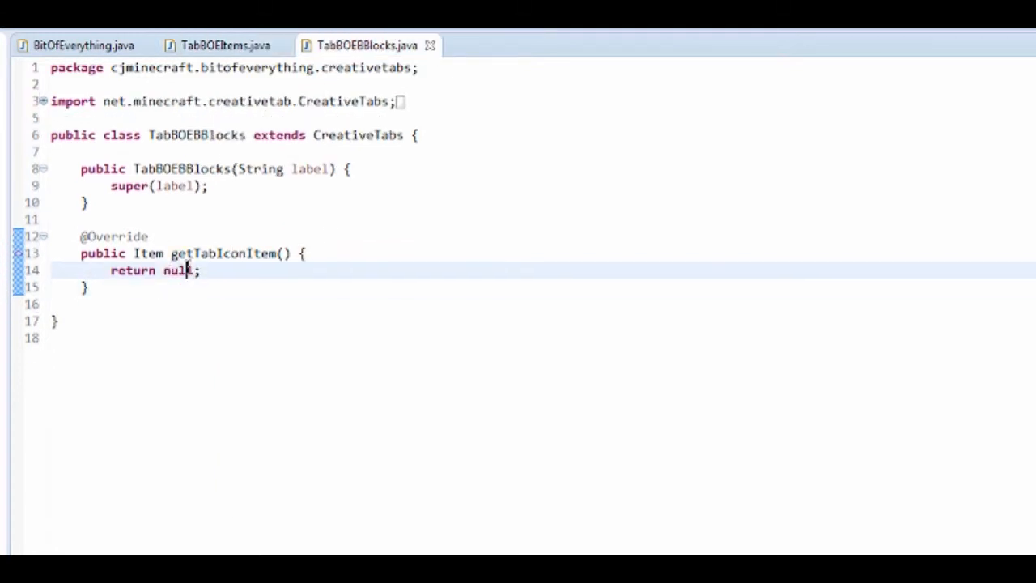
mouse_move(175, 271)
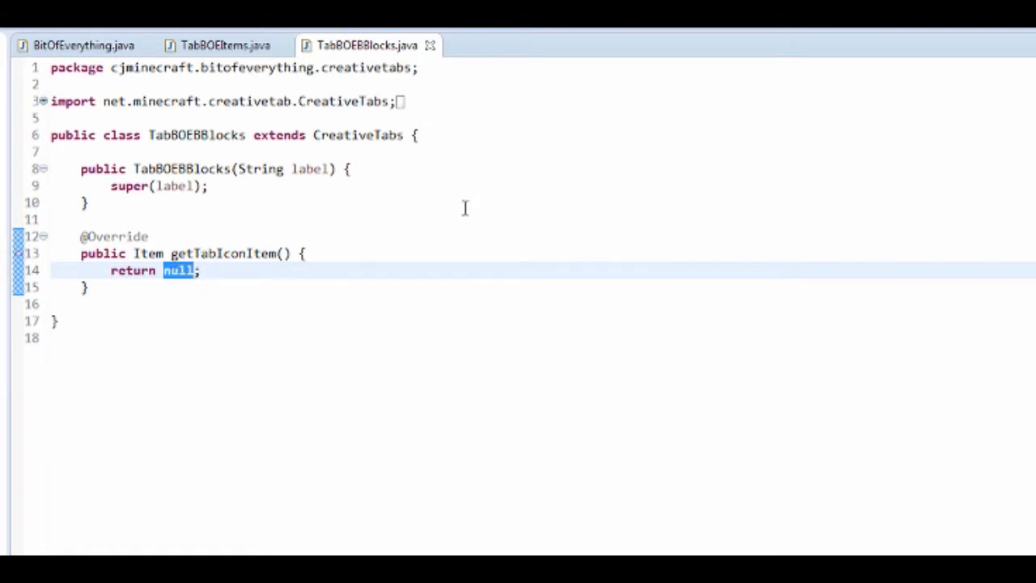
type("Item.")
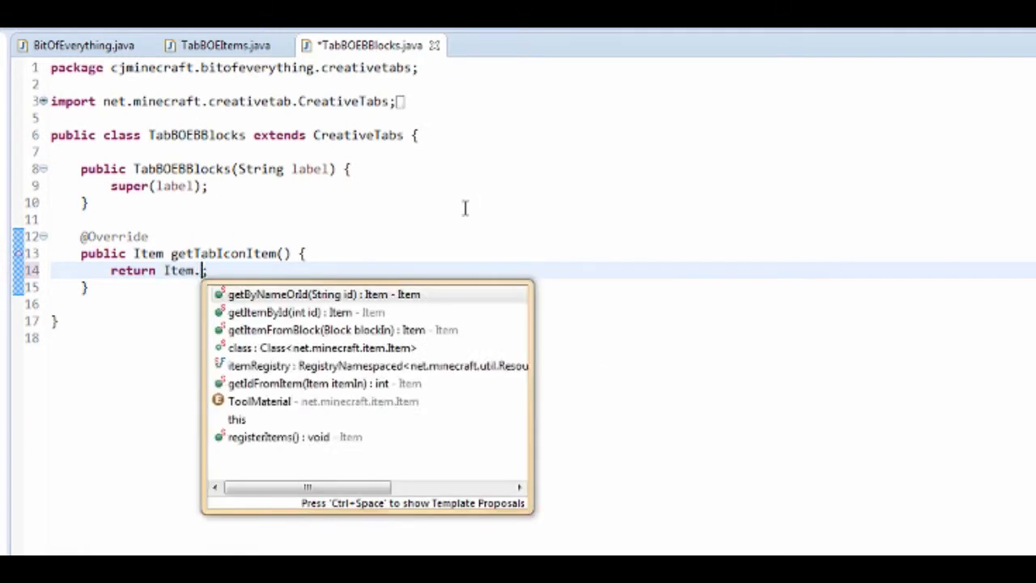
type("getitemFromBlock(Mod")
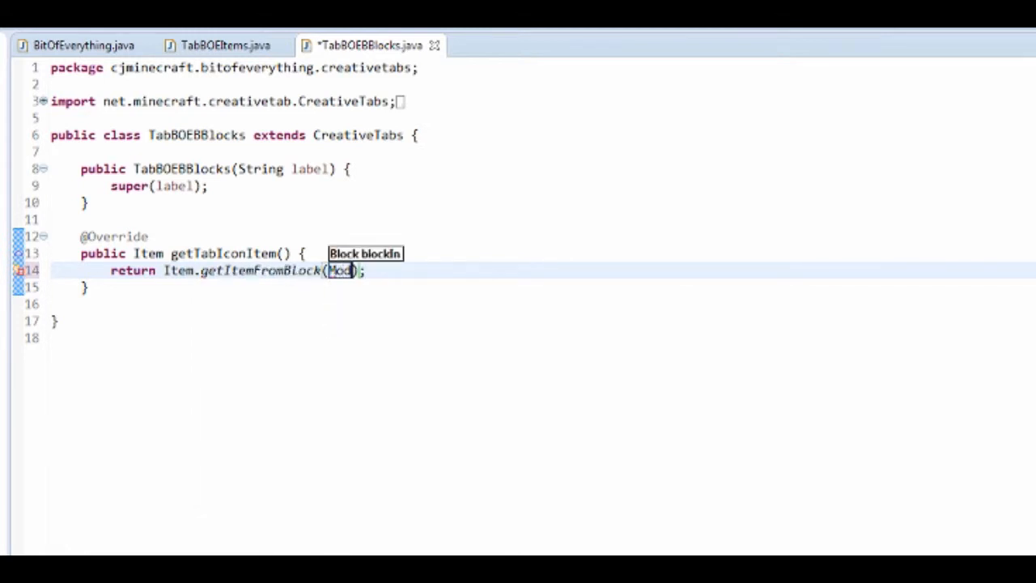
type("Blocks.")
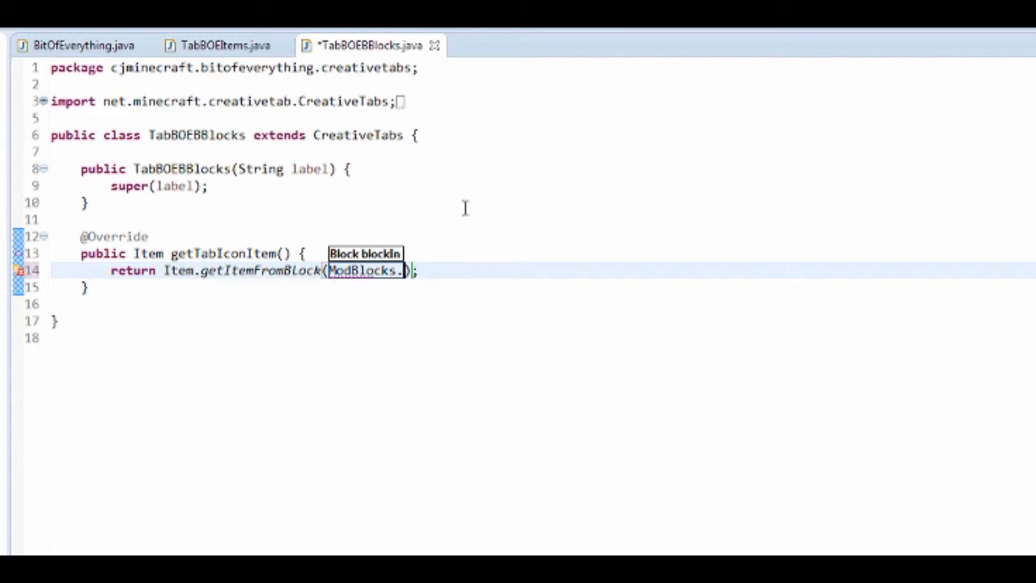
type("copper_ore")
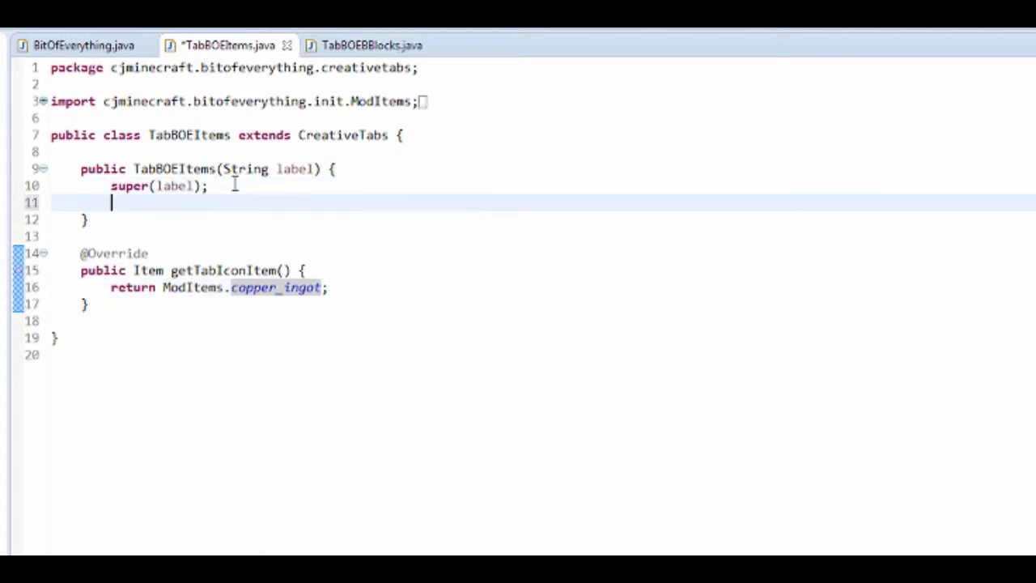
Set background images in the constructors: "items.png" for TabBOEItems and "boe.png" for TabBOEBlocks
type("this.")
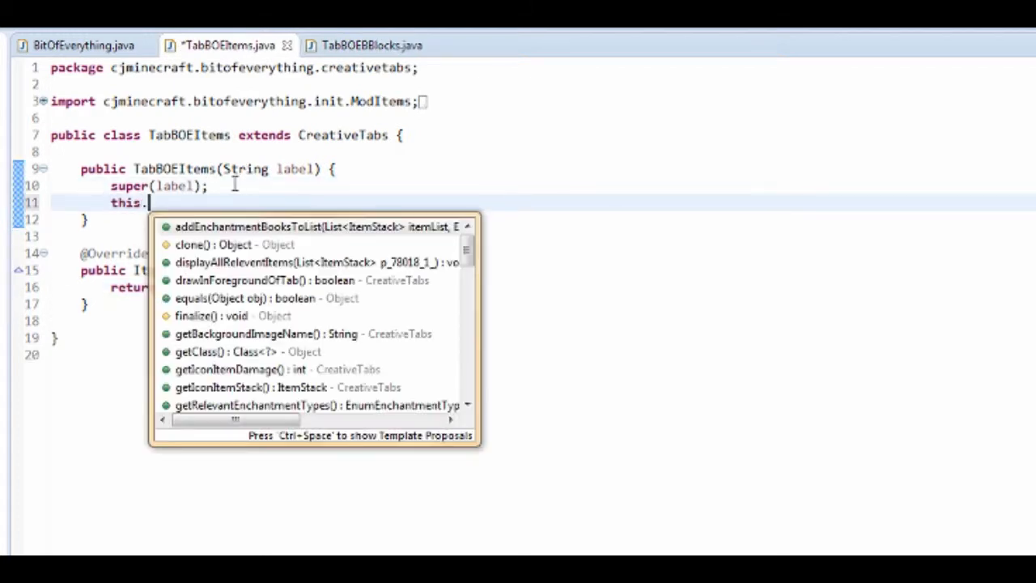
type("setBackgroundImageName(\"")
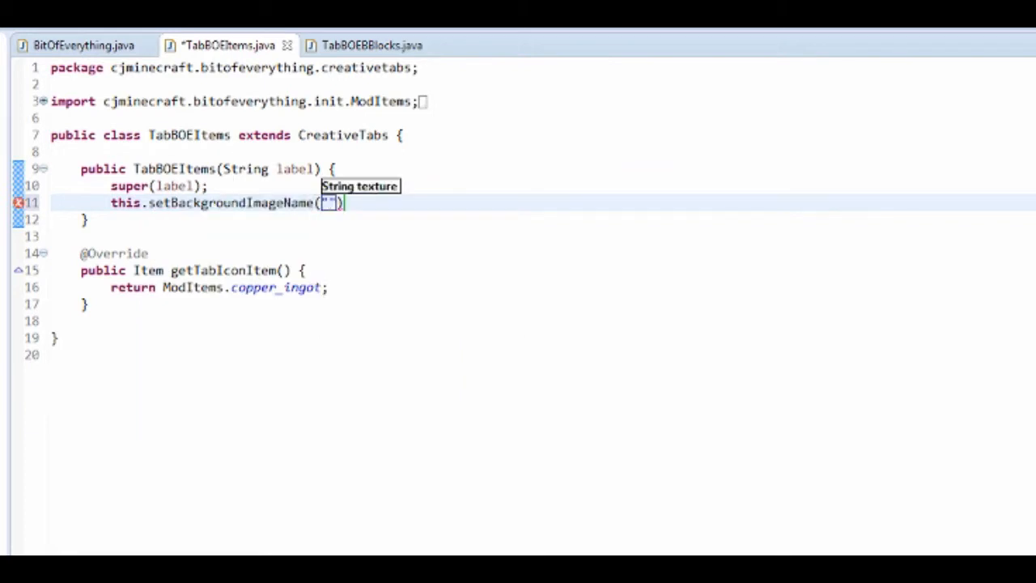
type("items.png")
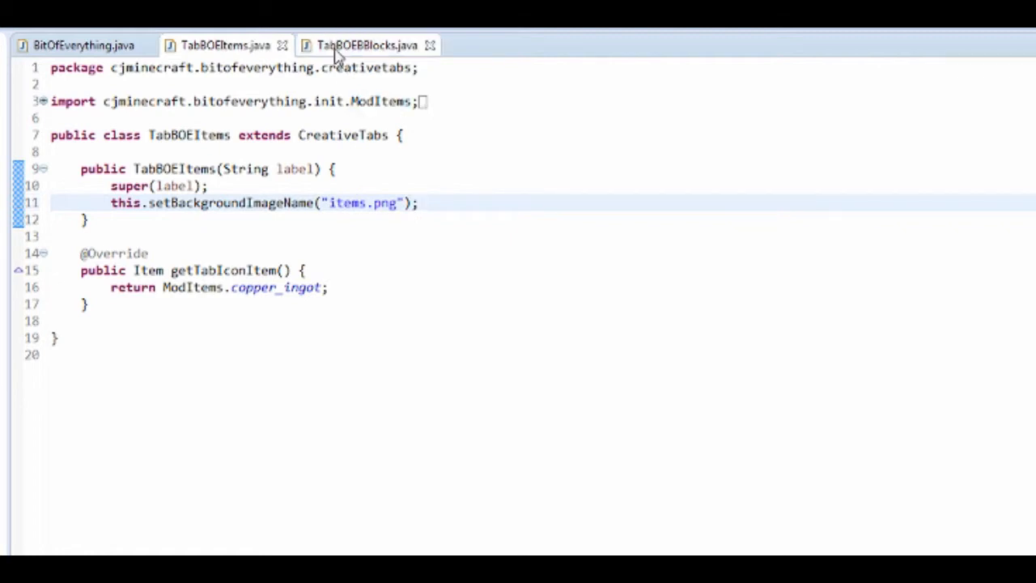
left_click(366, 45)
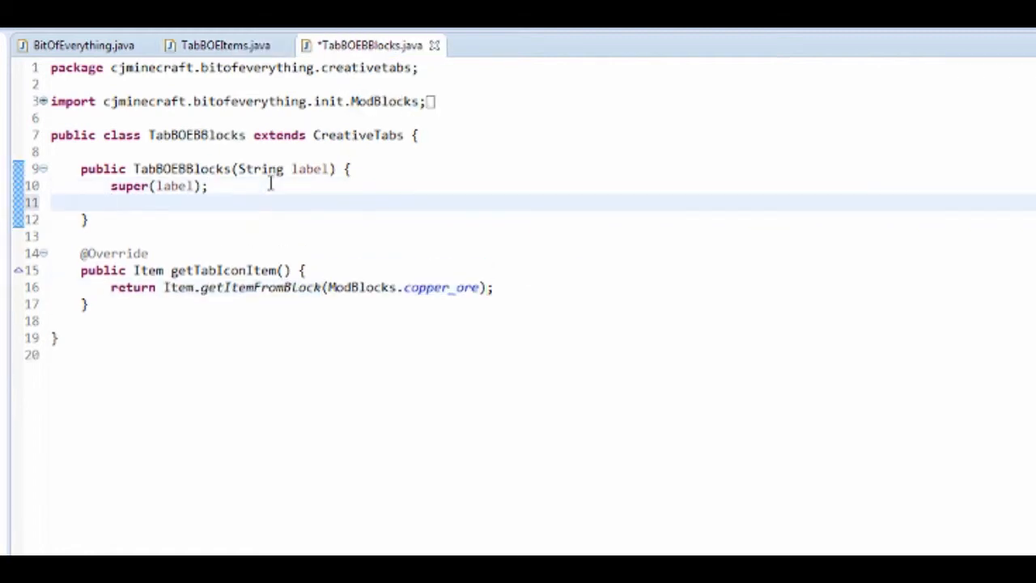
type("this.ste")
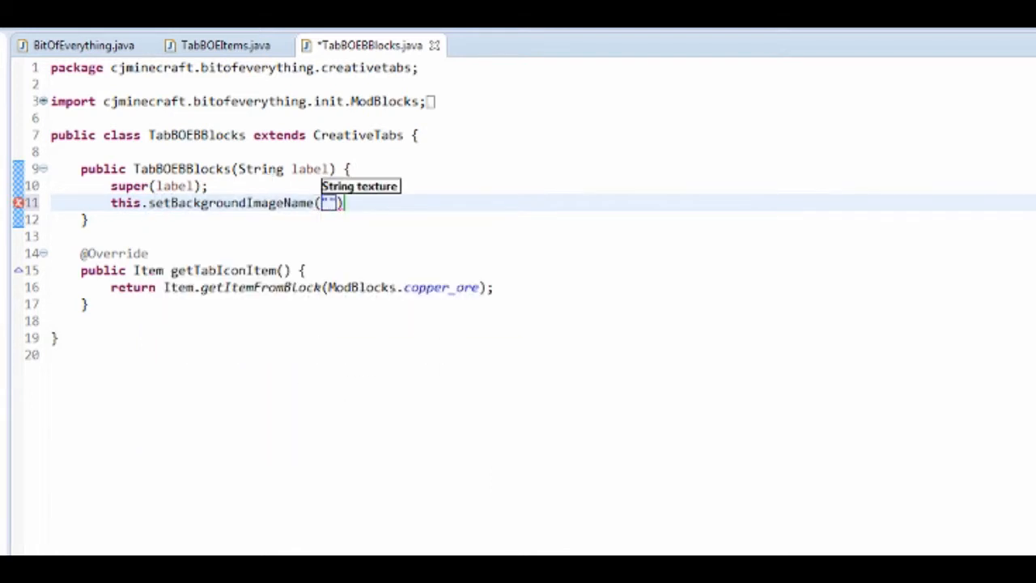
type("blocks.png")
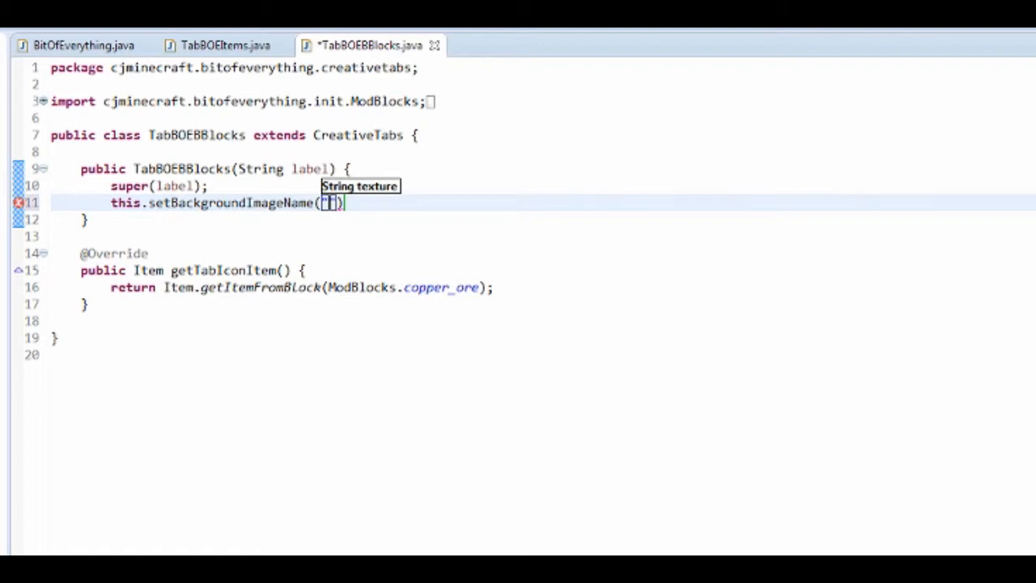
type("boe.png")
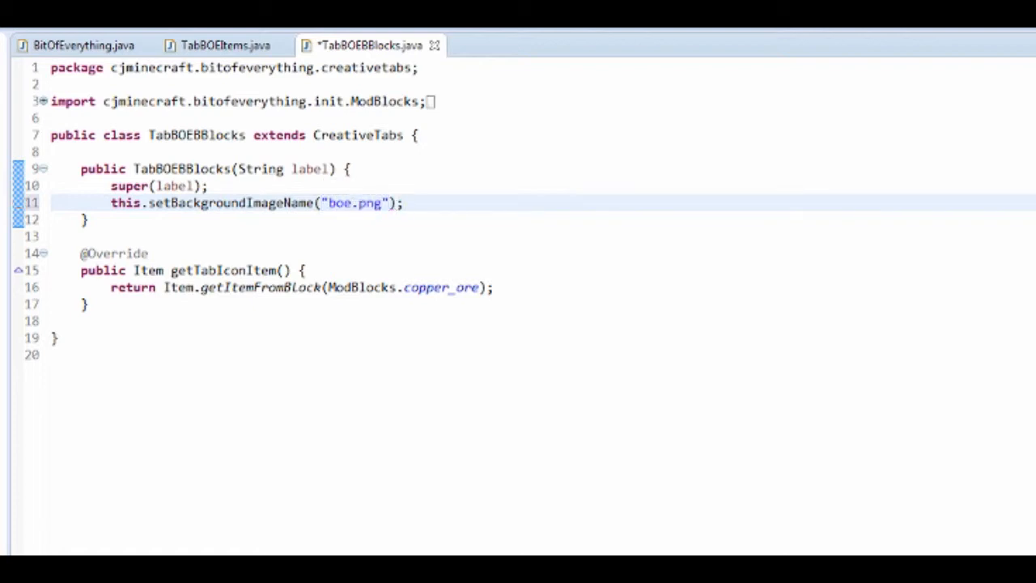
left_click(225, 46)
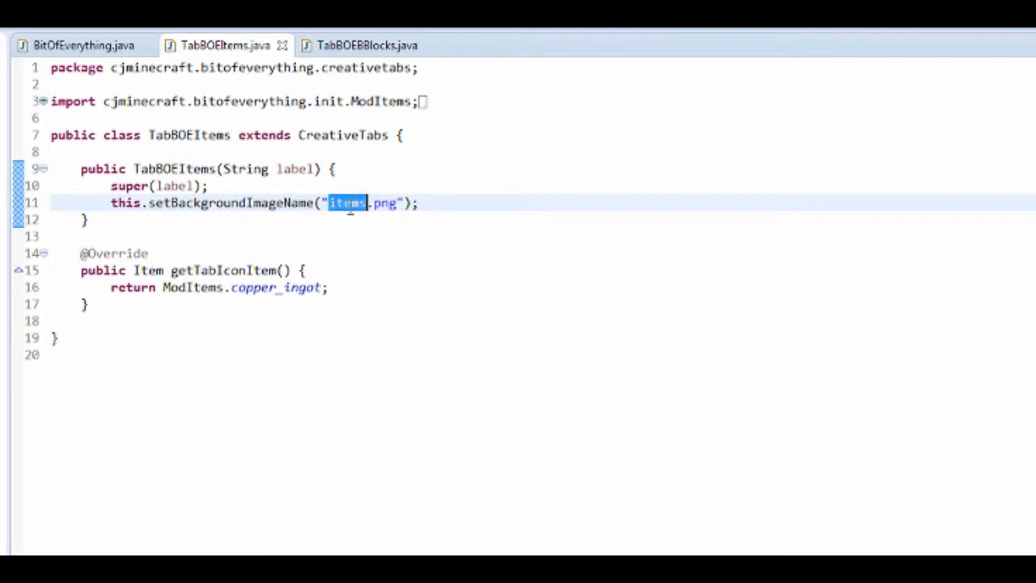
Declare public static CreativeTabs items = new TabBOEItems("tabBOEItems") in BitOfEverything
type("boe\")")
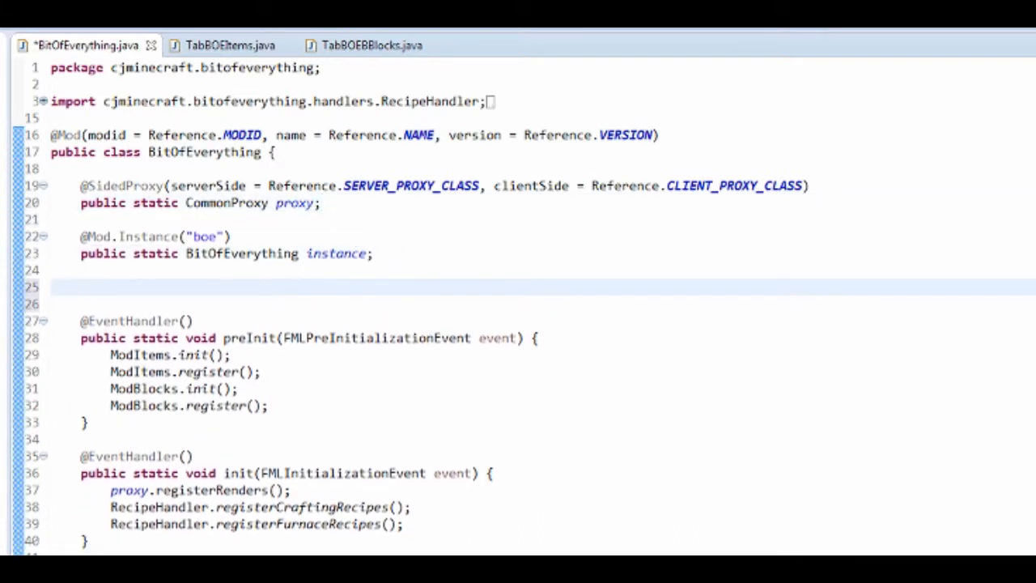
type("public static Creat")
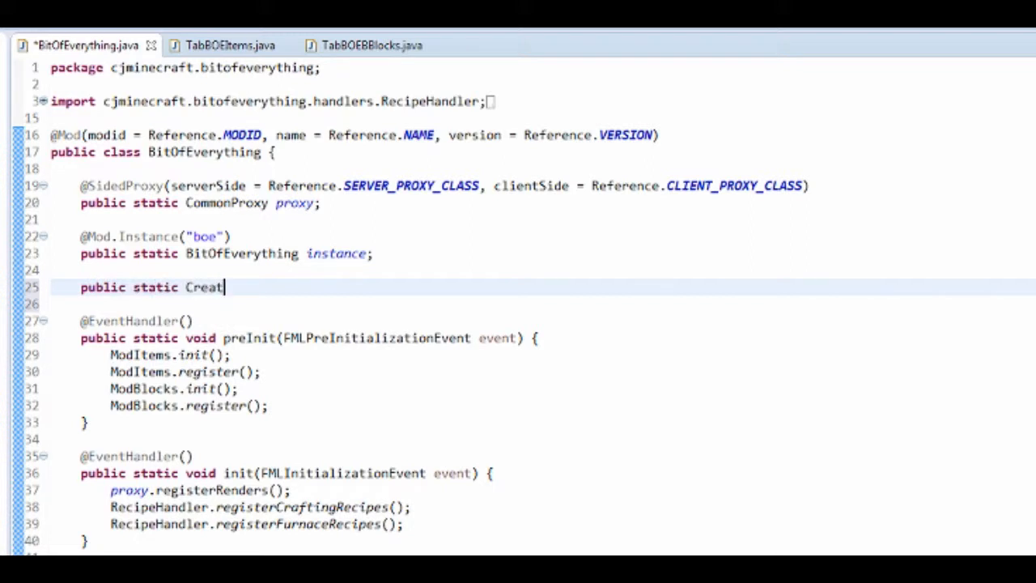
type("iveTabs")
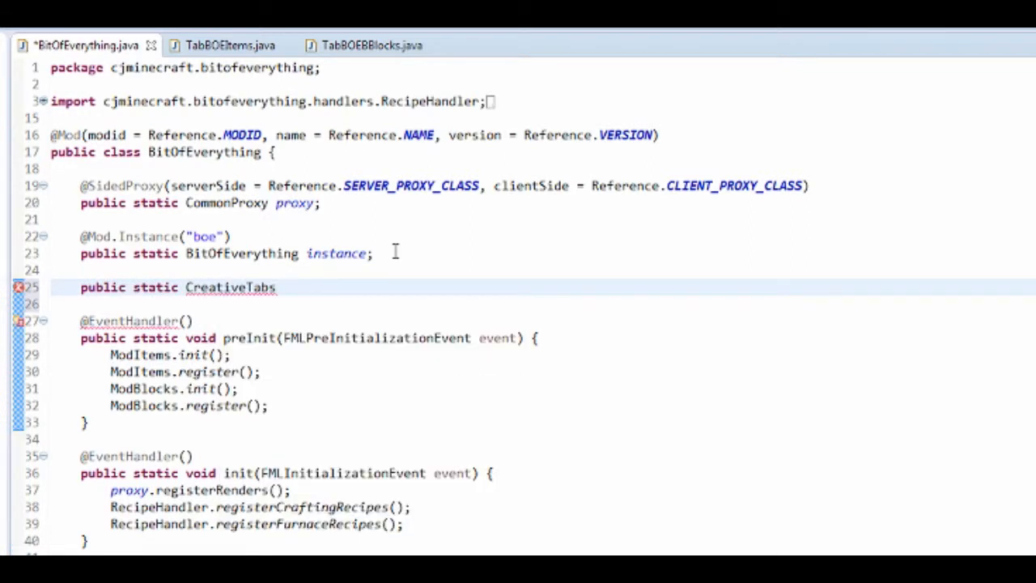
type("tab")
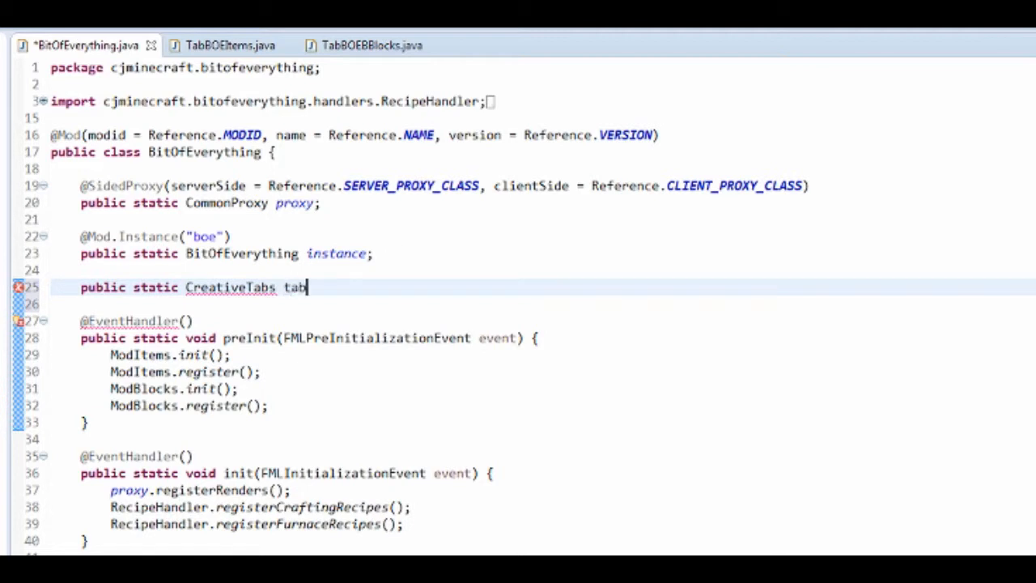
type("BOEItems")
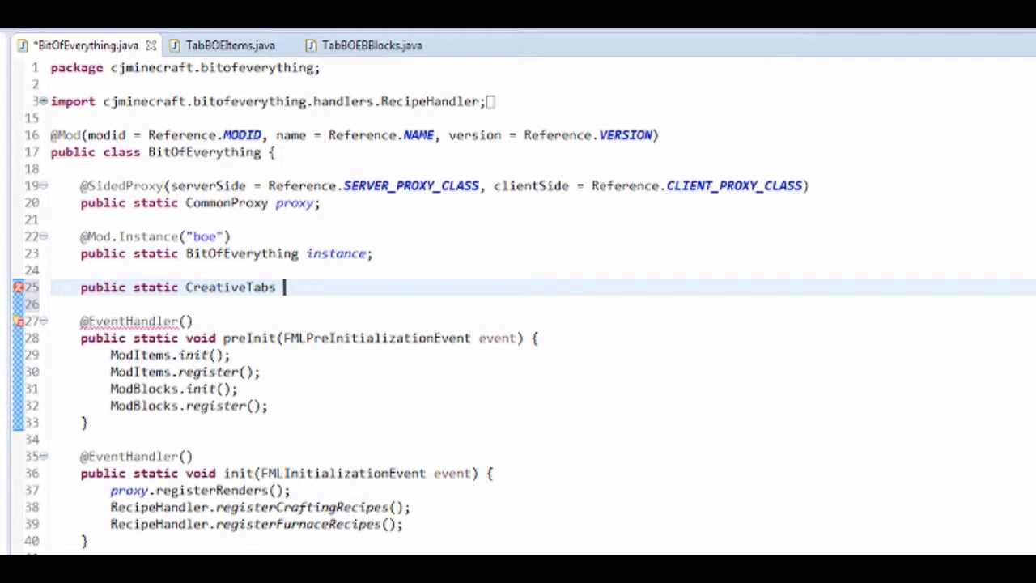
type("items =")
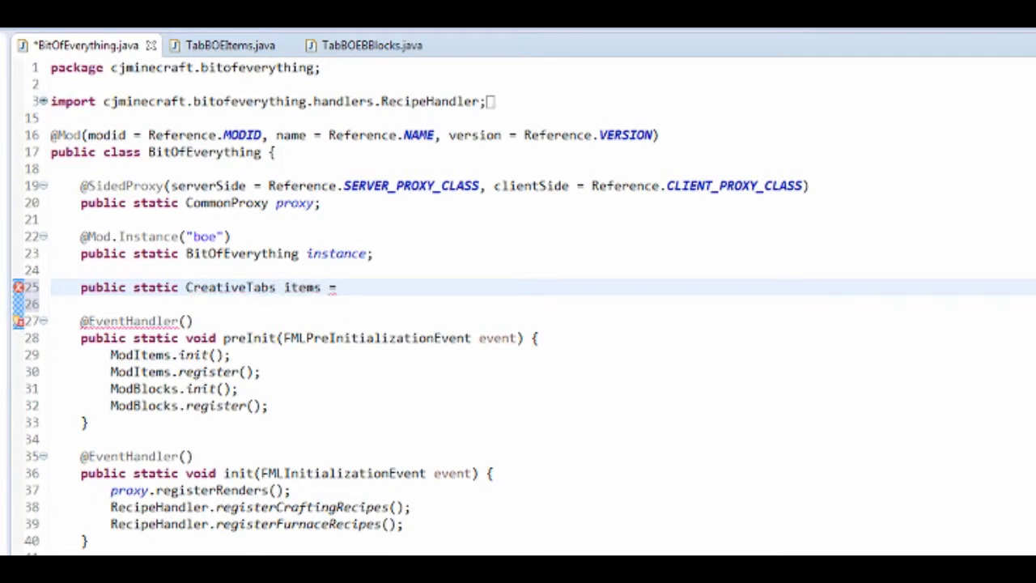
type("new Tabb")
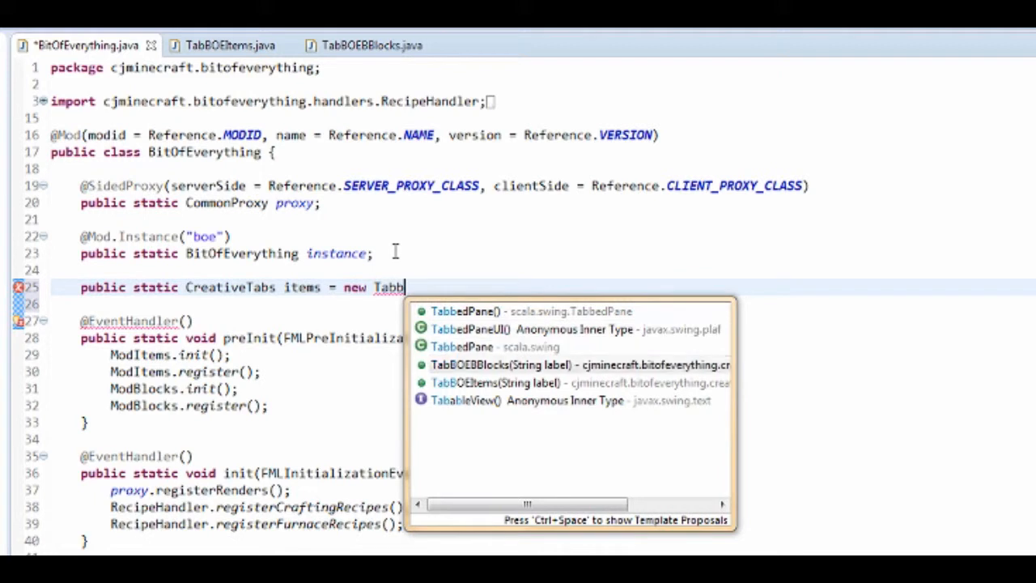
left_click(496, 382)
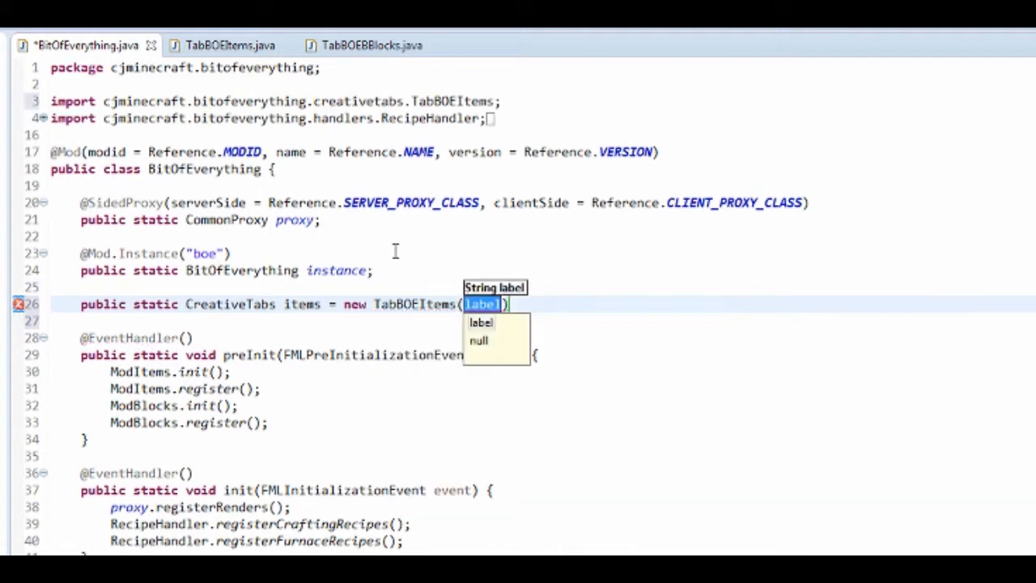
type("\"t\"")
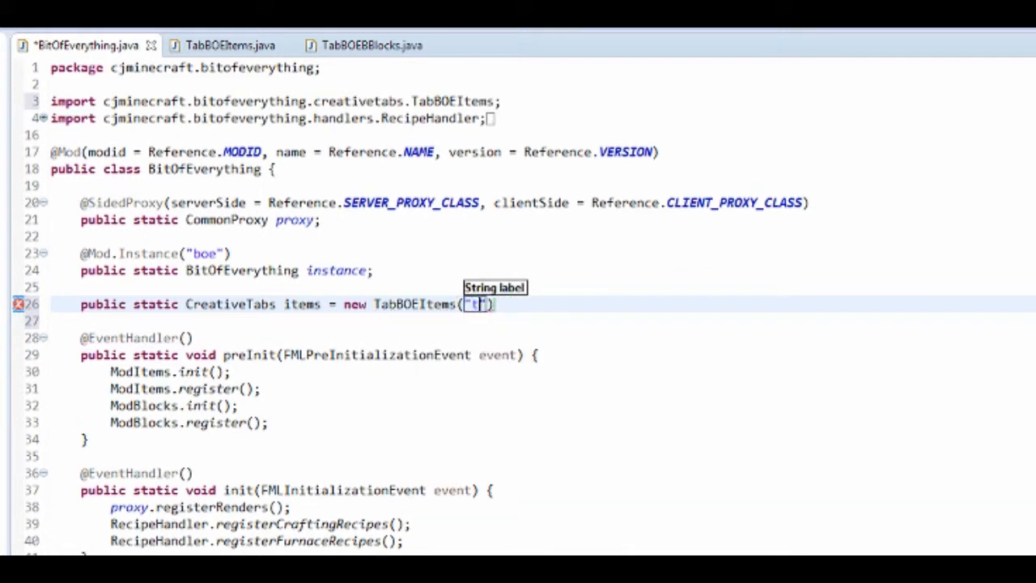
type("abBOEItems")
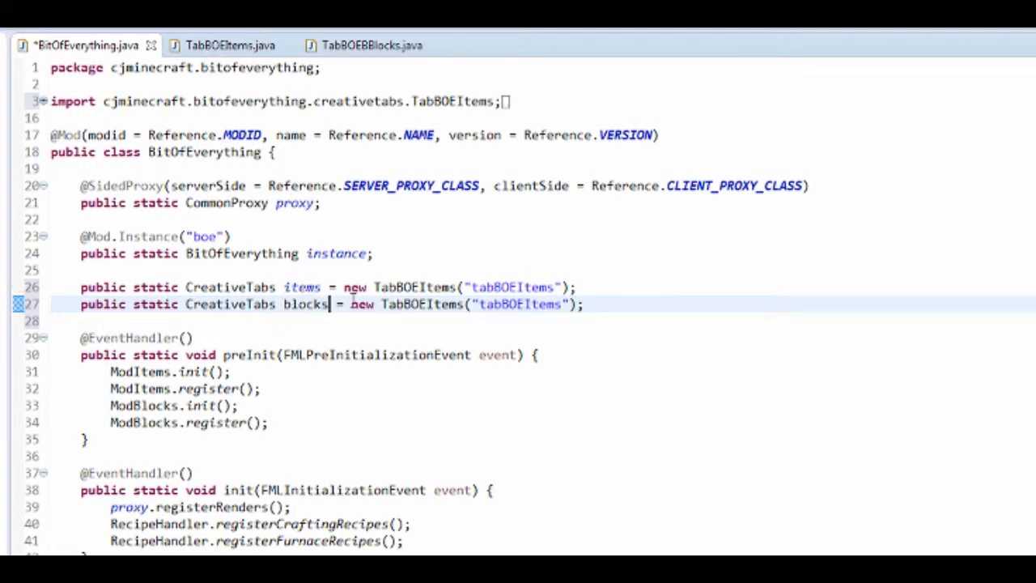
Declare the blocks tab as new TabBOEBlocks("tabBOEBlocks") and expand the resources folder
double_click(304, 304)
type("B")
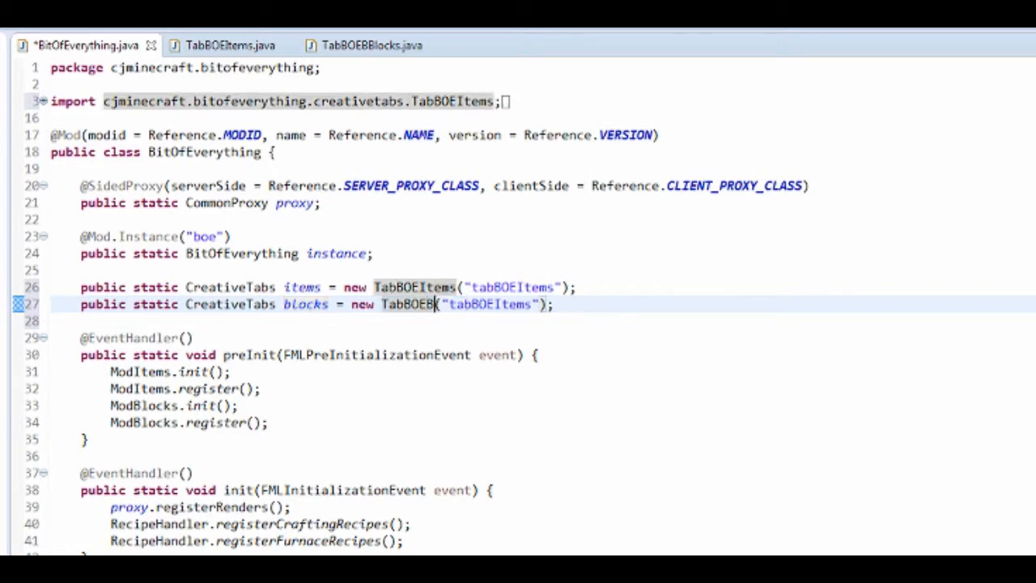
type("locks")
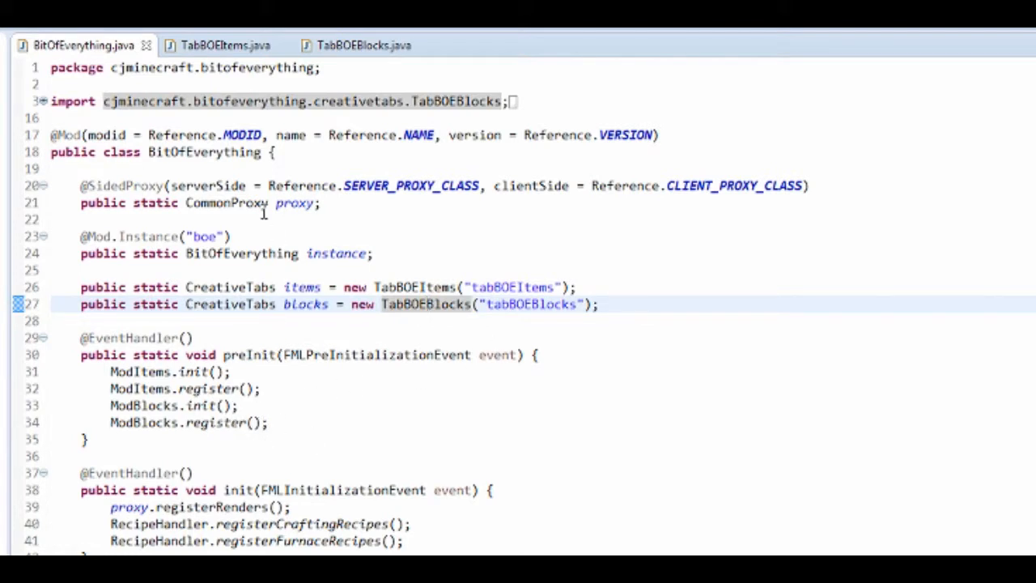
left_click(13, 39)
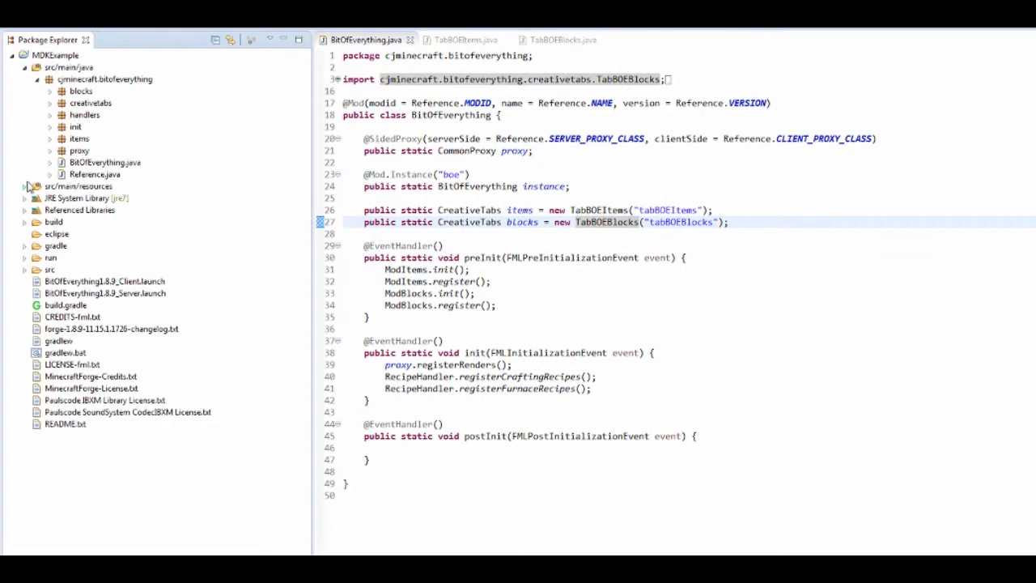
left_click(25, 186)
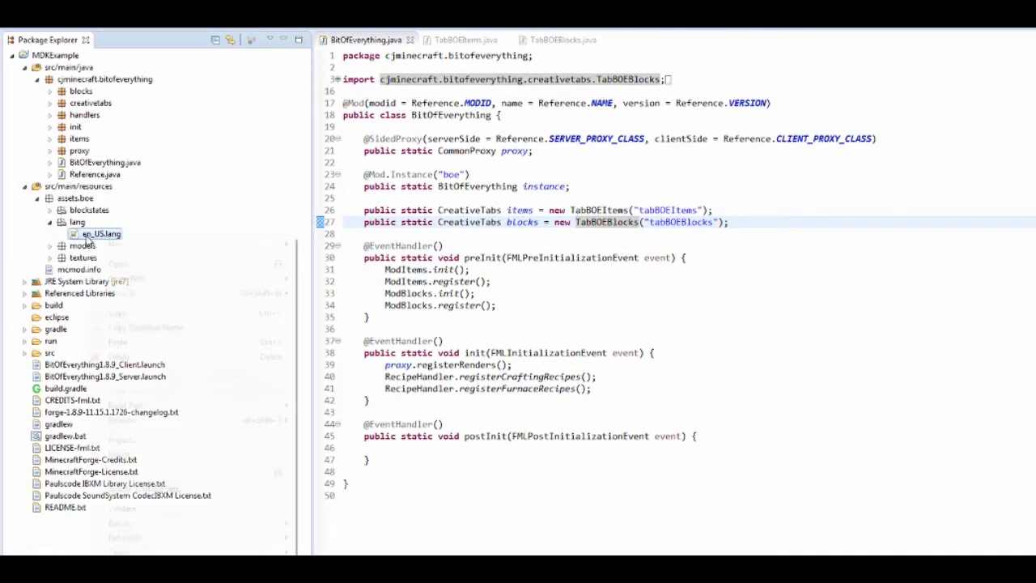
Open en_US.lang as text and add itemGroup.tabBOEItems=Bit Of Everything Items
right_click(100, 233)
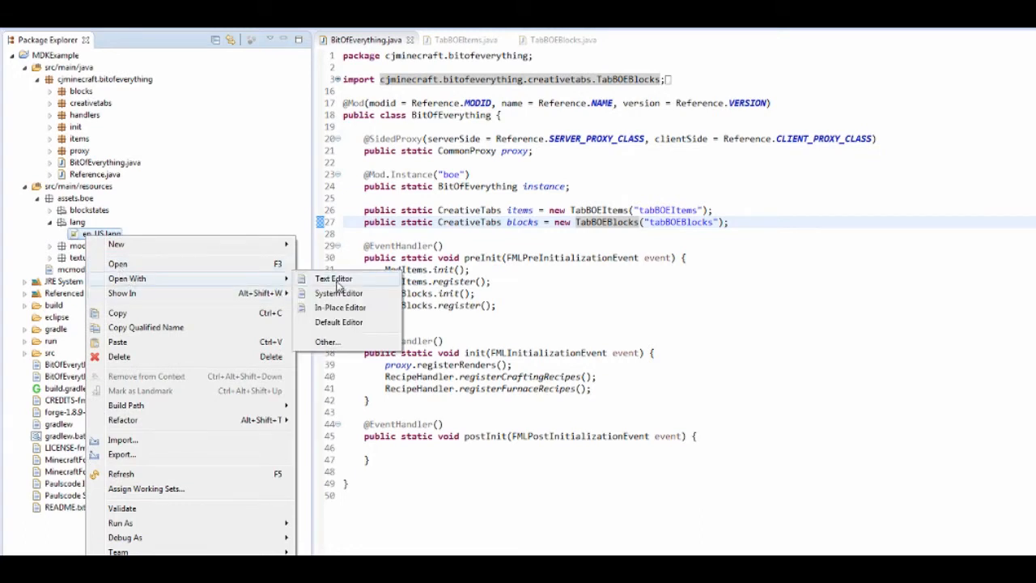
left_click(333, 278)
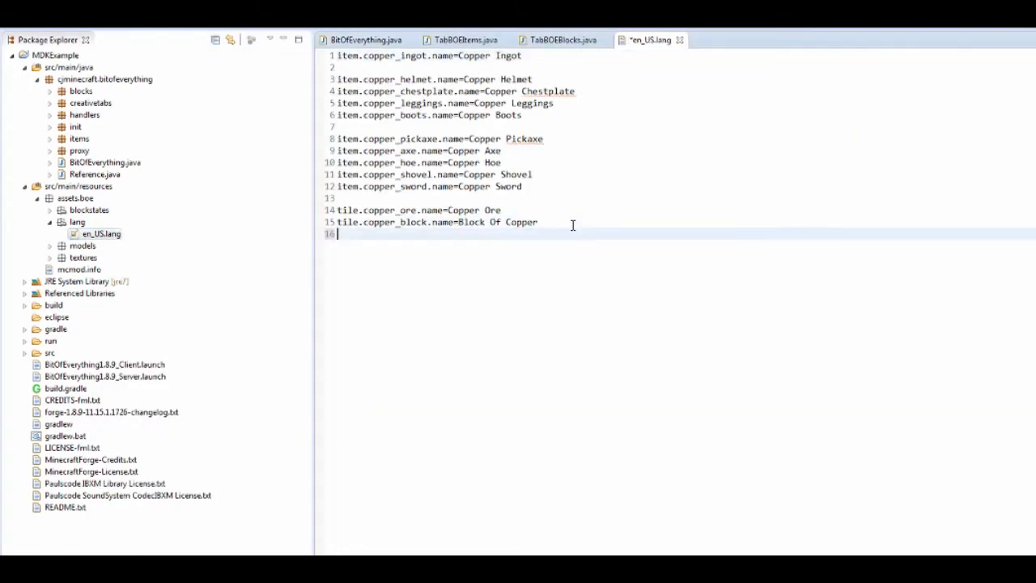
type("itemG")
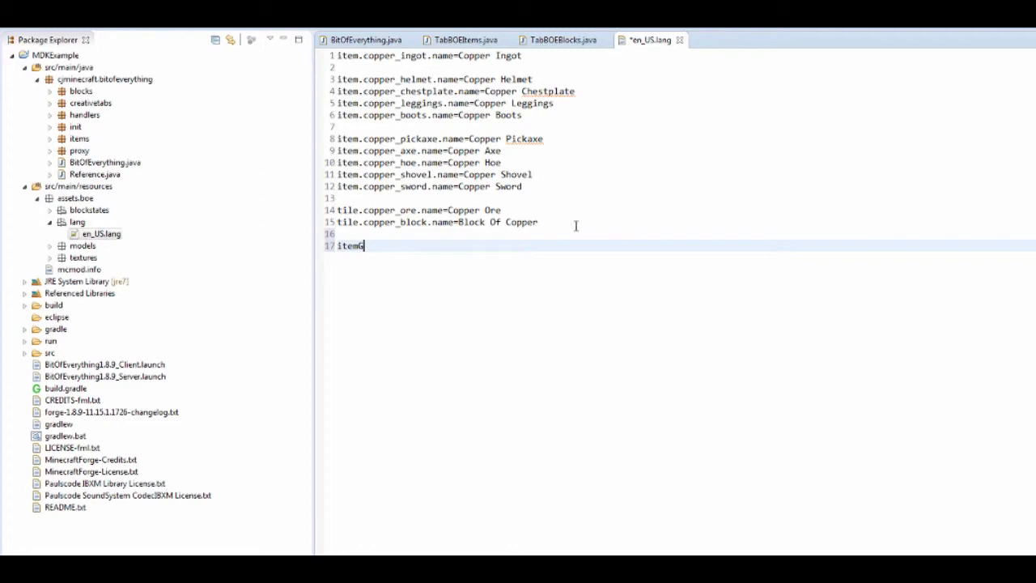
type("roup")
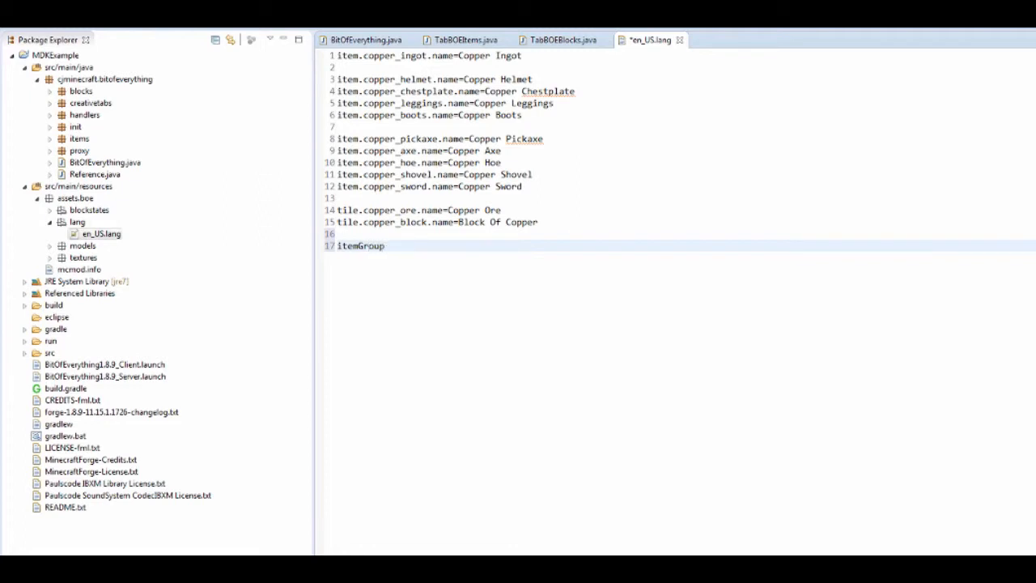
type(".ta")
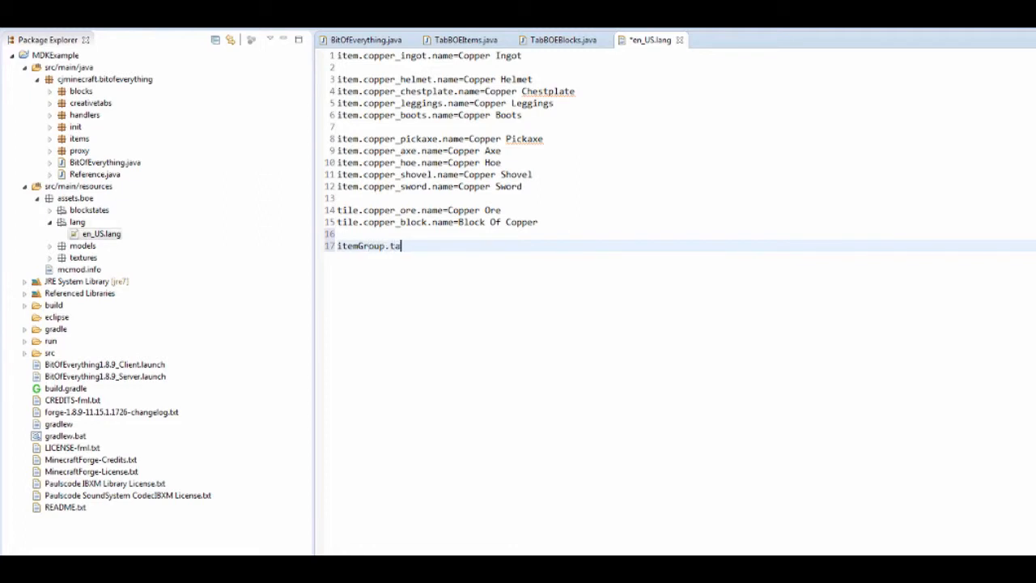
type("bBOE")
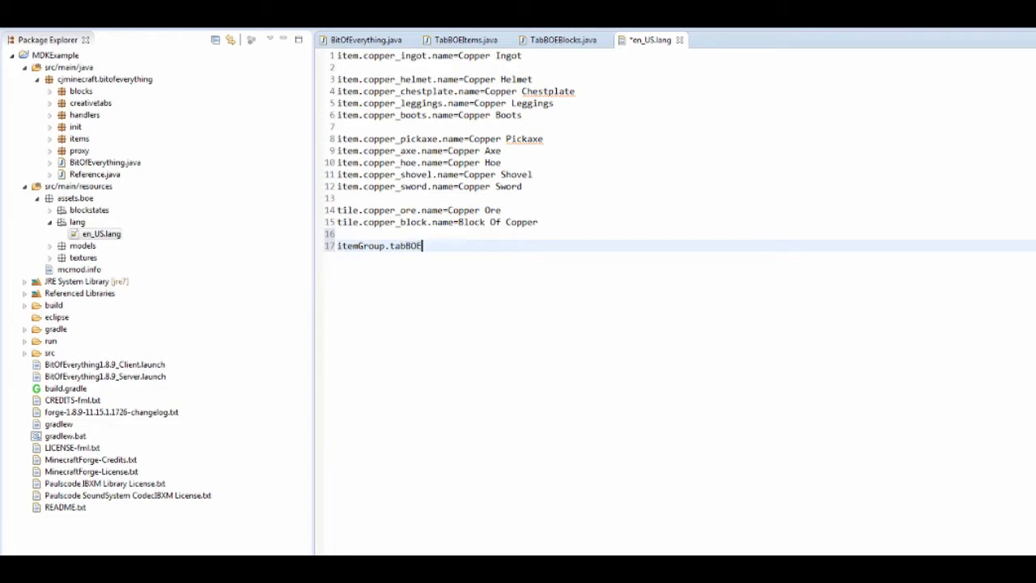
type("Items=")
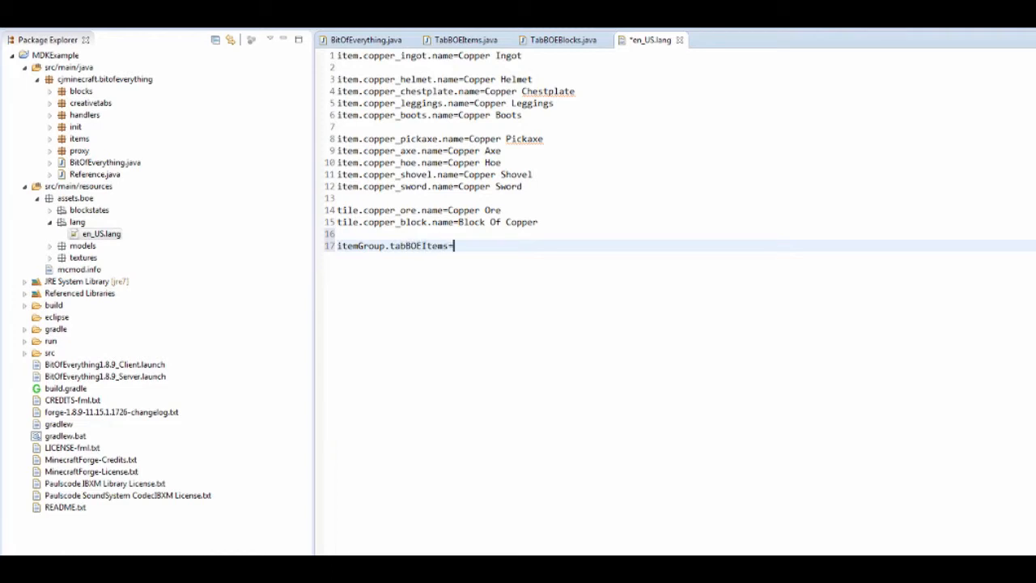
type("Bit")
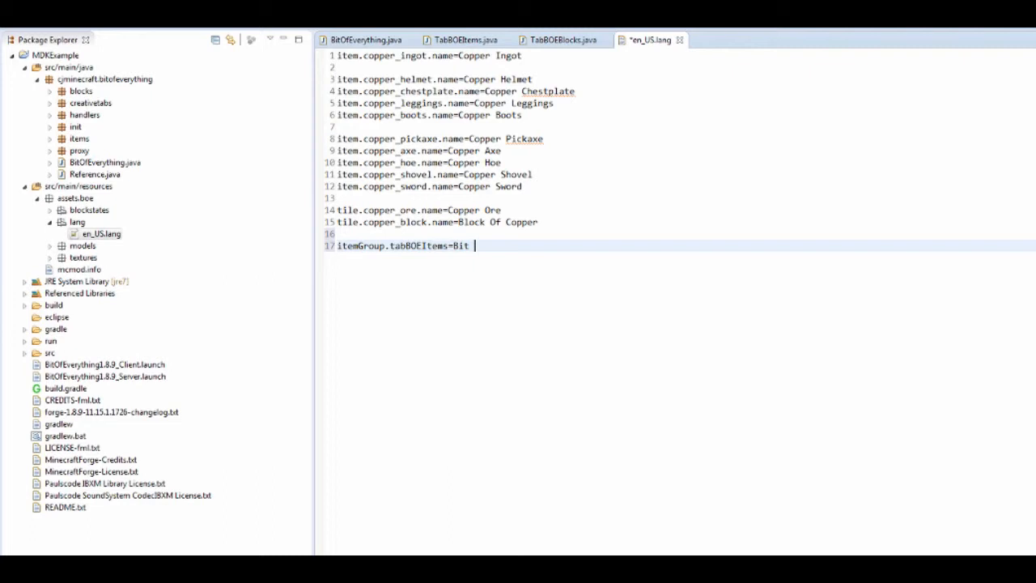
type("Of Everything Items")
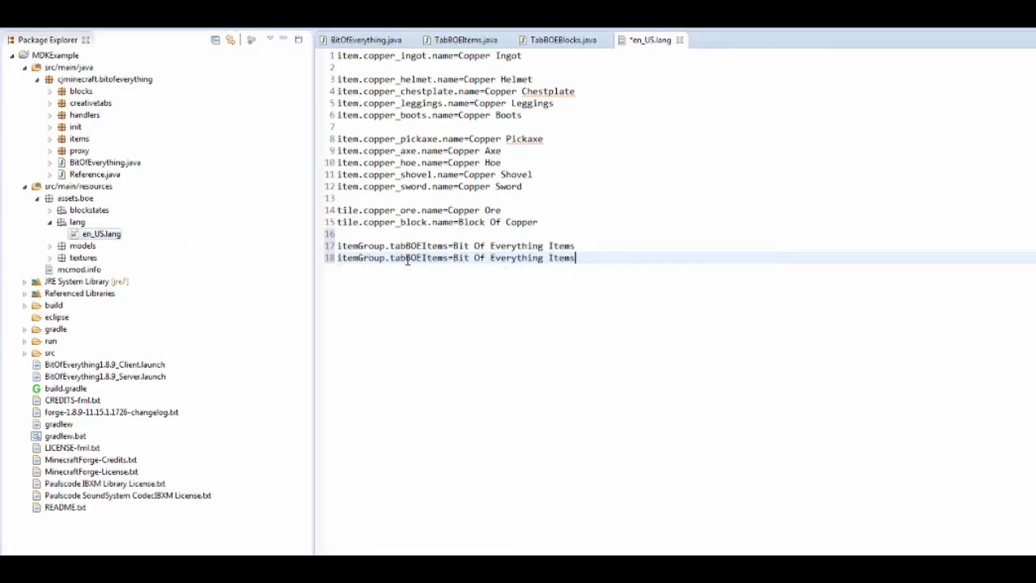
Add itemGroup.tabBOEBlocks=Bit Of Everything Blocks, save and close the language file
double_click(434, 258)
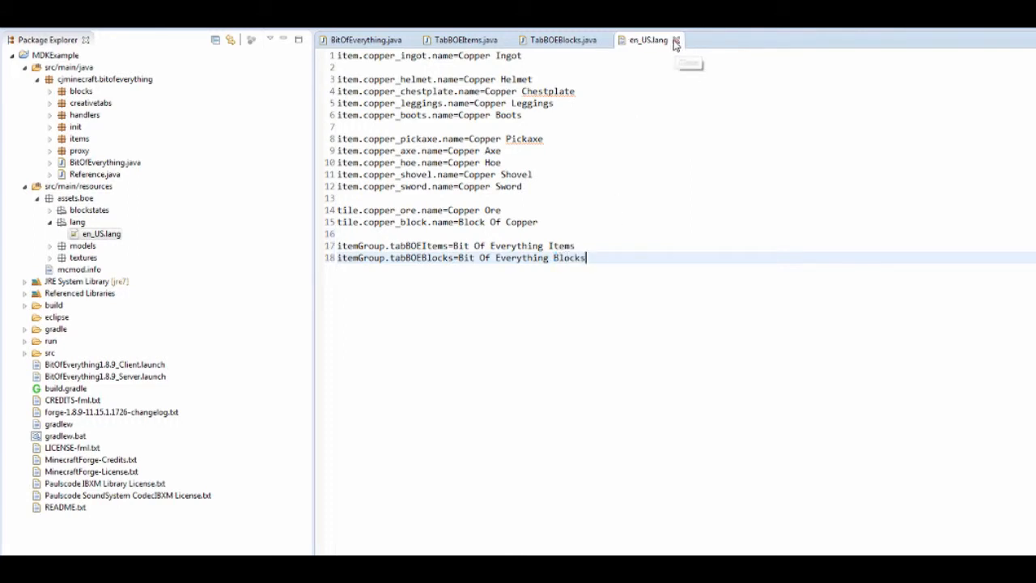
left_click(677, 39)
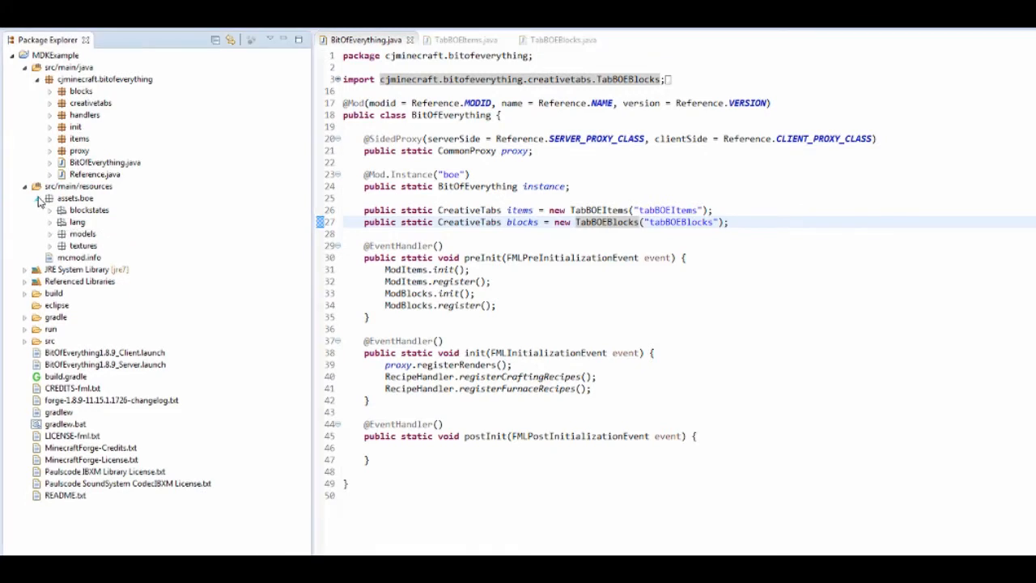
left_click(50, 198)
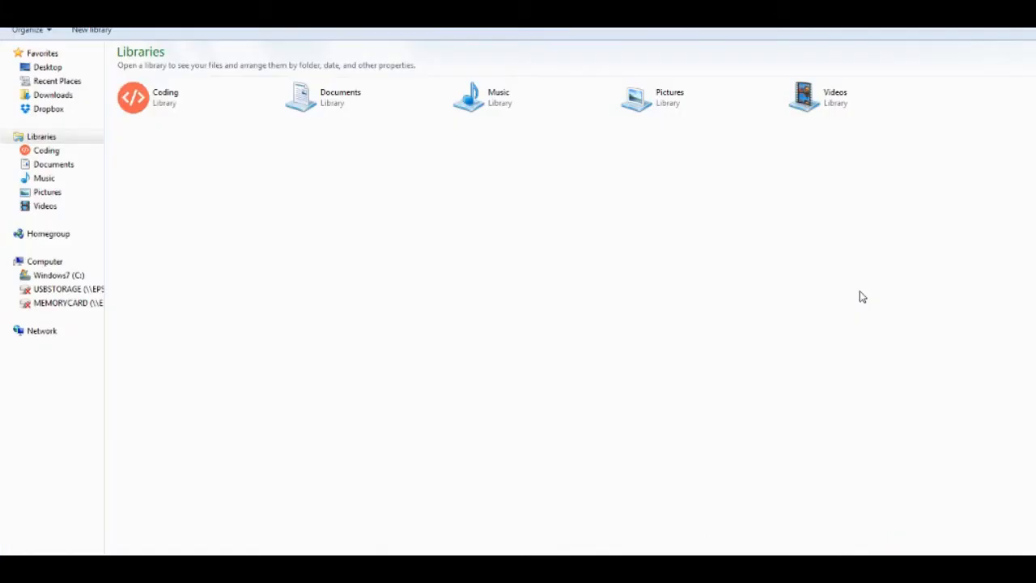
Browse to the mod's resources/assets folder and create a minecraft folder there
double_click(133, 97)
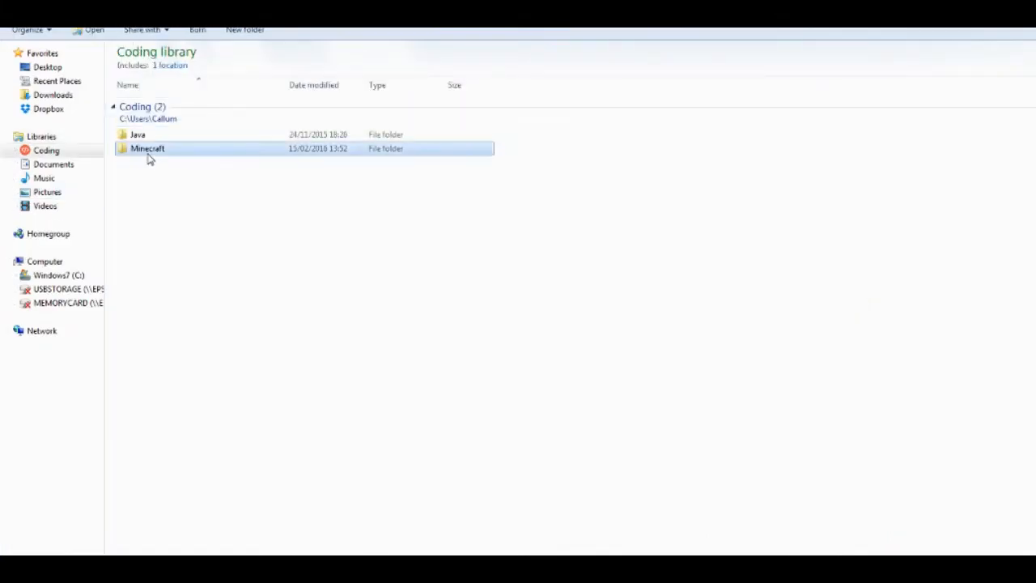
double_click(148, 149)
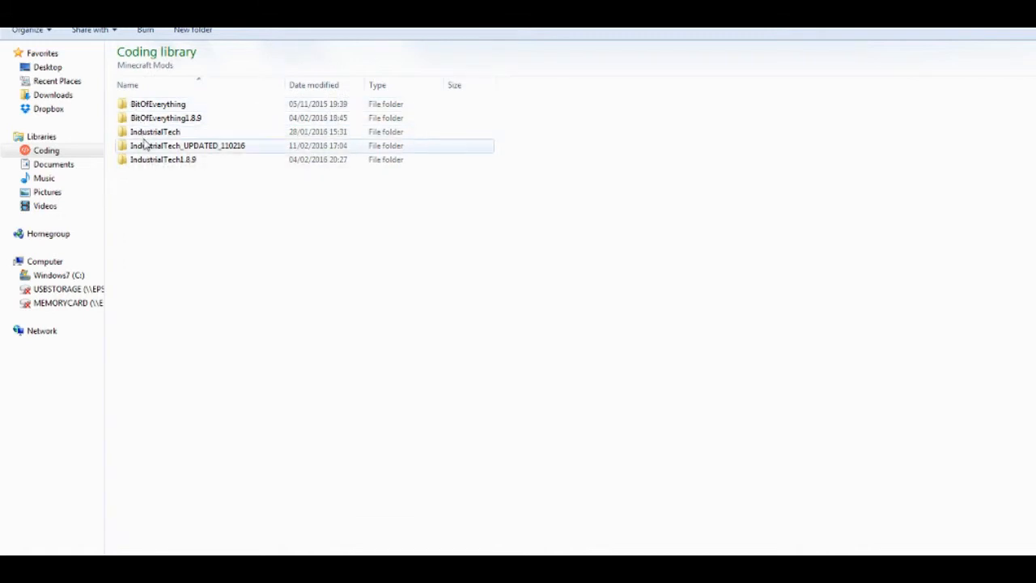
double_click(165, 117)
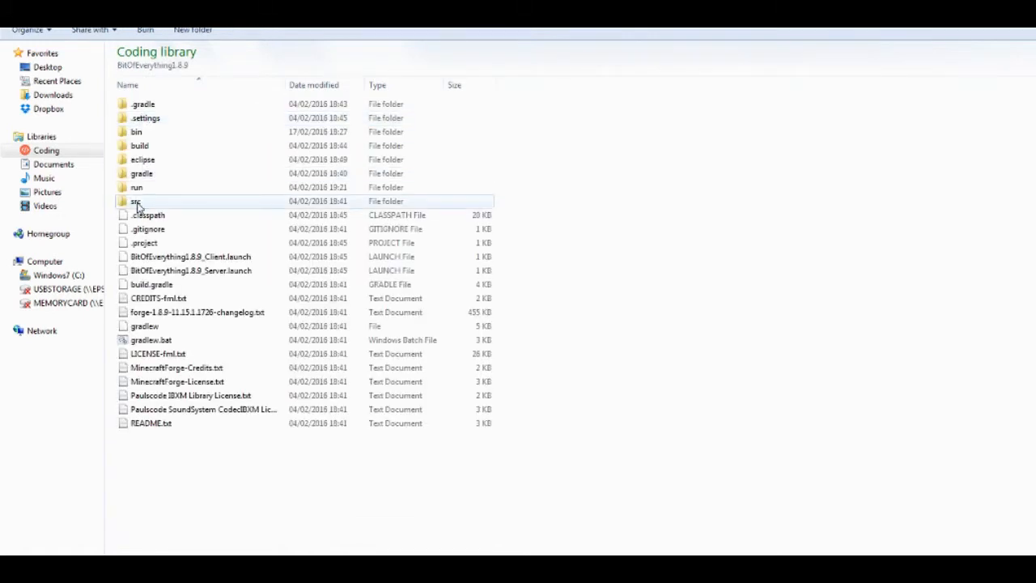
double_click(136, 201)
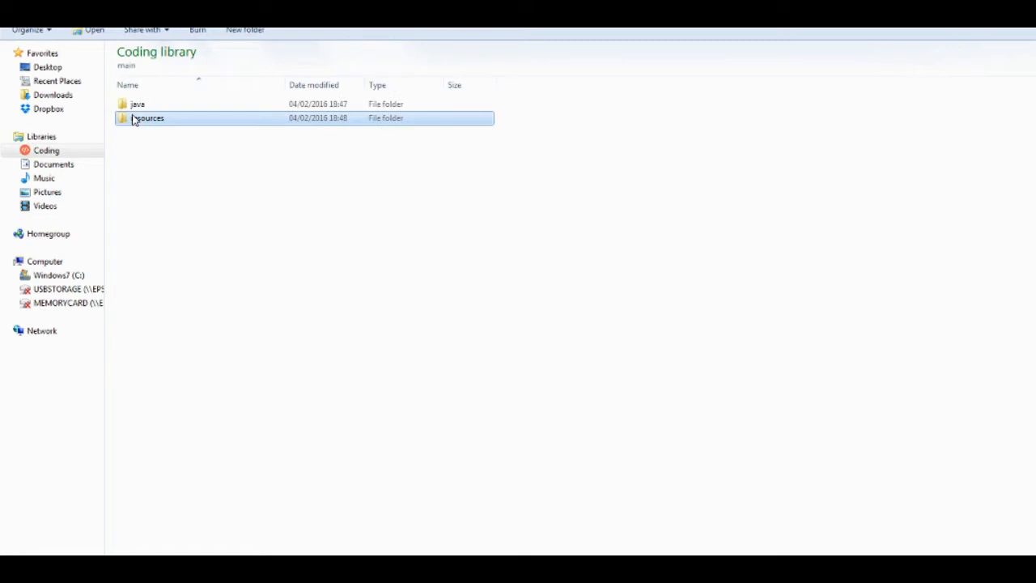
double_click(149, 117)
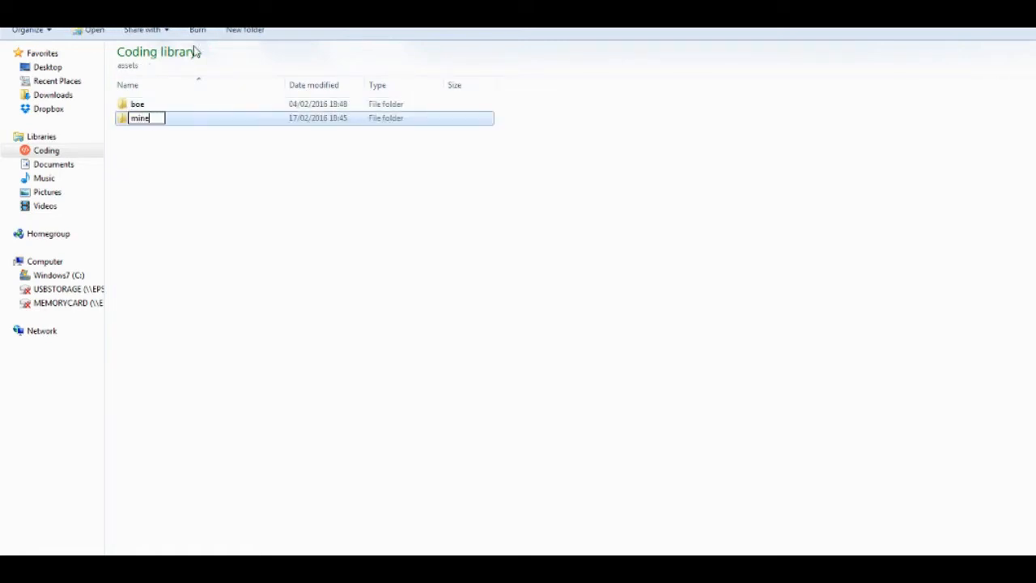
type("craft")
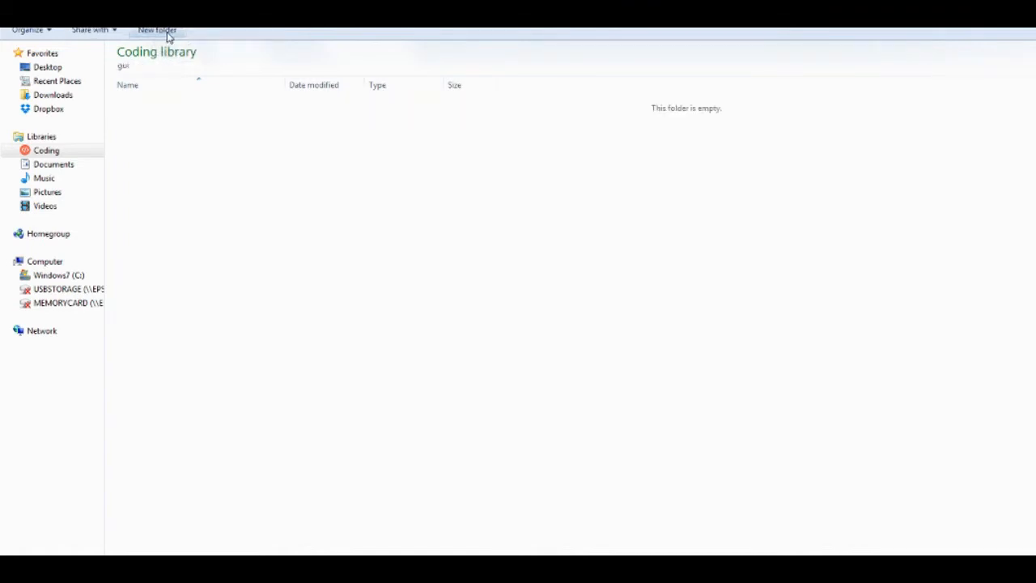
Create a creative_inventory folder inside gui/container and open it
left_click(157, 30)
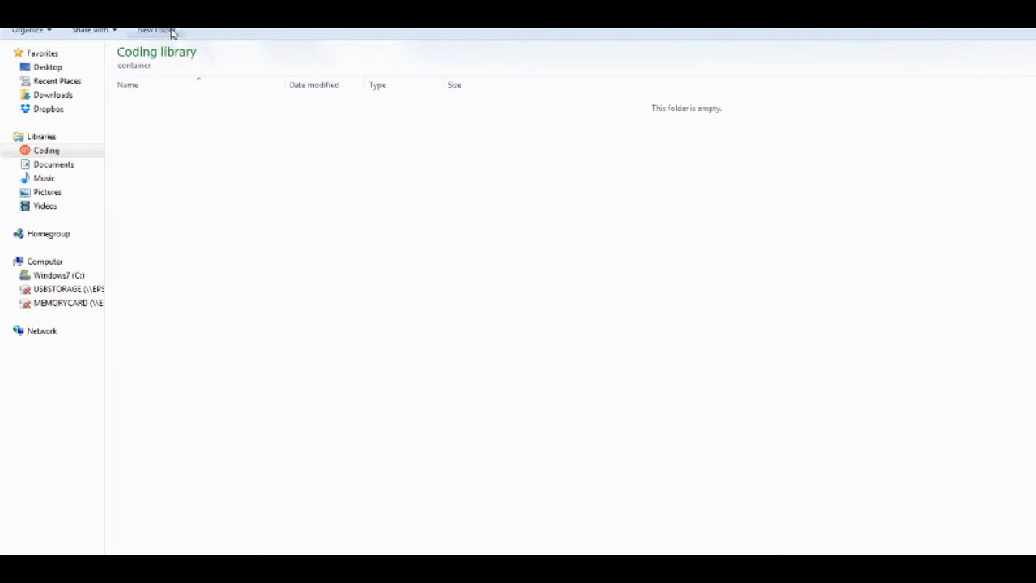
left_click(155, 29)
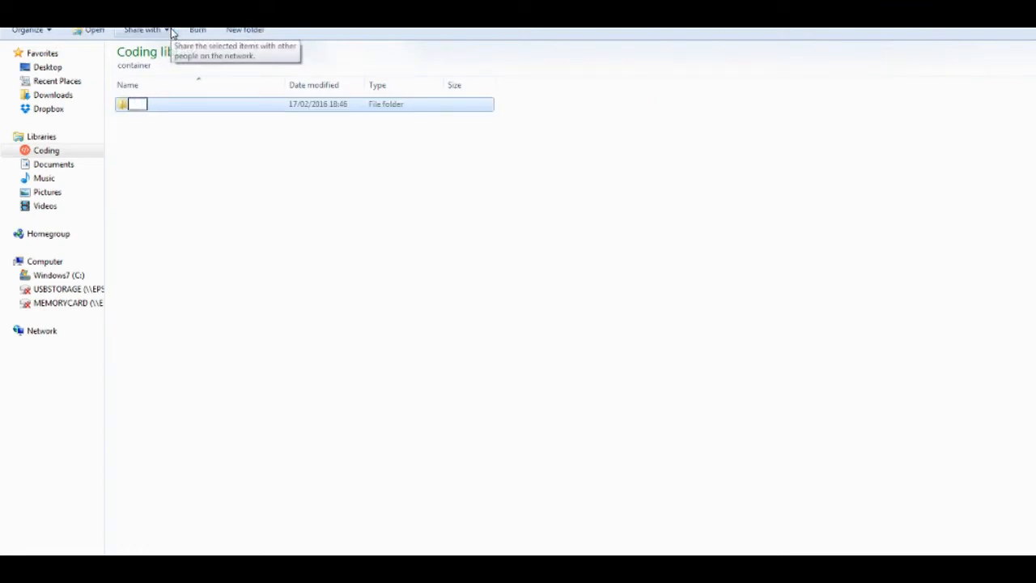
type("creat")
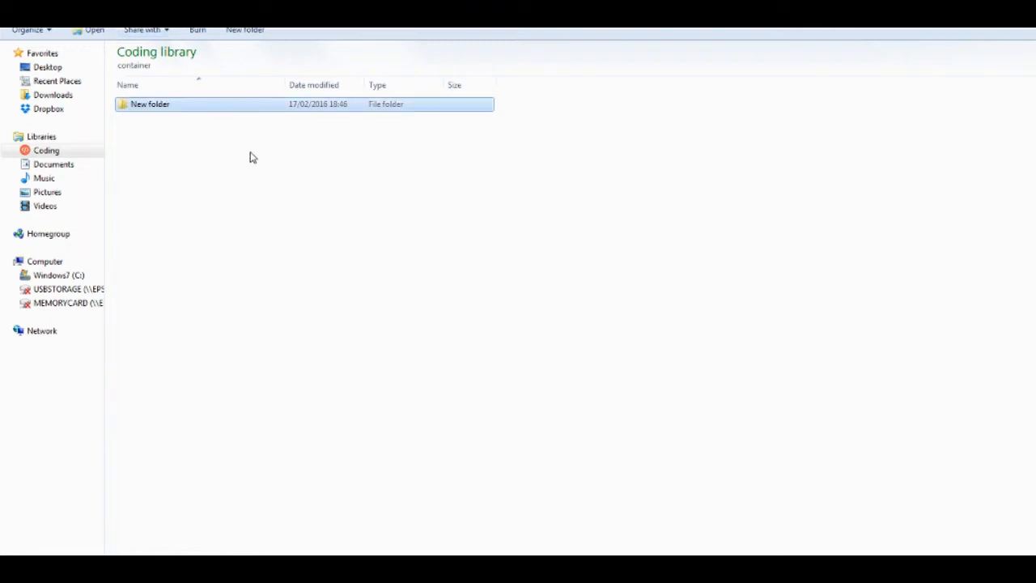
type("creative_inventory")
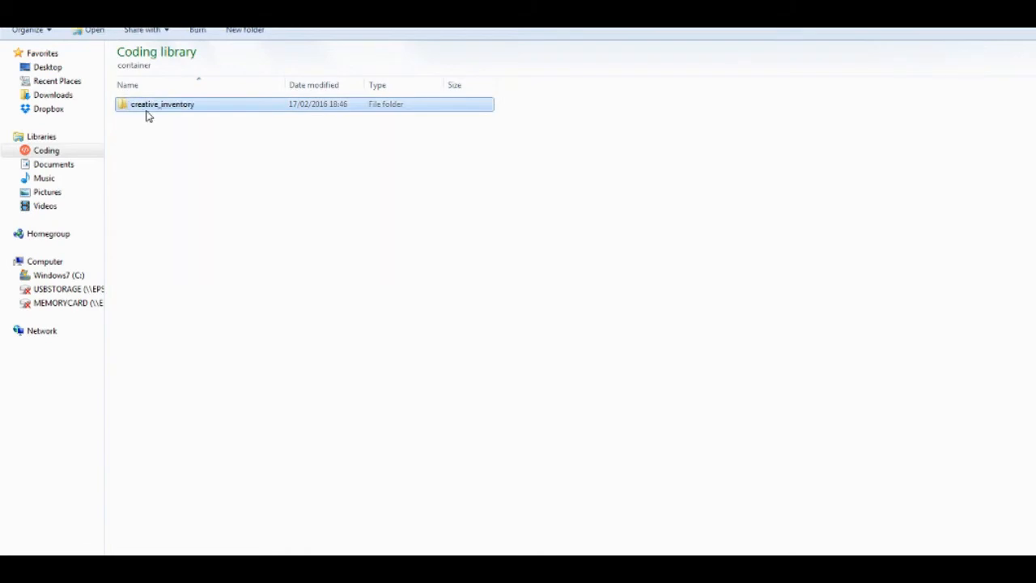
double_click(162, 103)
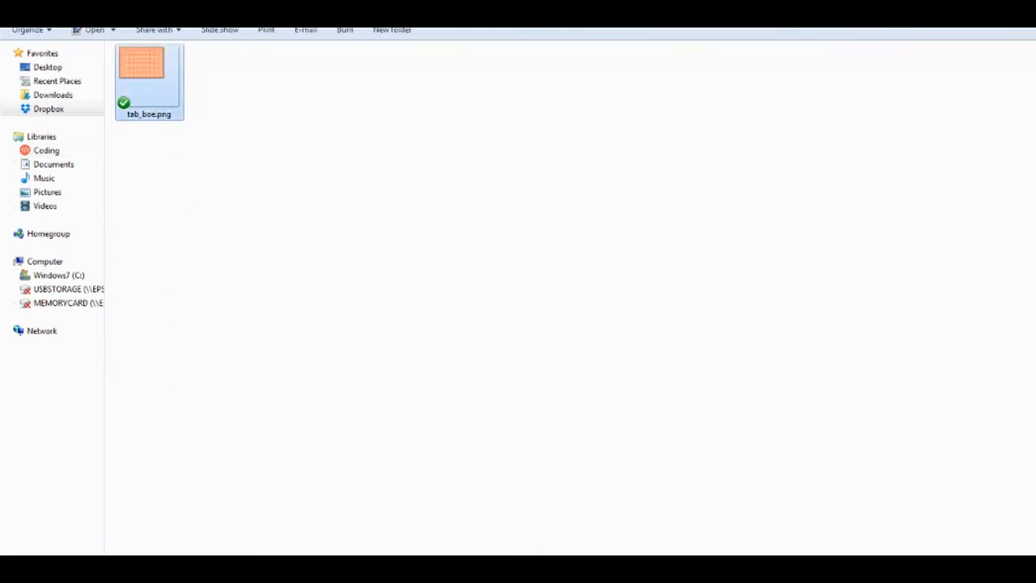
Switch from Explorer back to Eclipse showing BitOfEverything.java
left_click(46, 150)
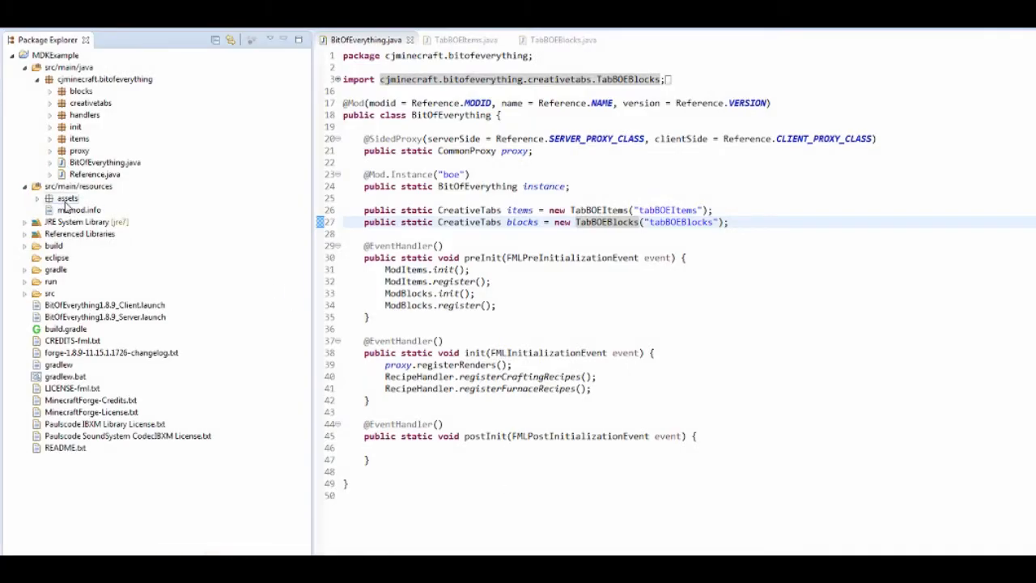
Check the assets texture folder, then bring up the BlockCopperBlock class from the blocks package
left_click(68, 197)
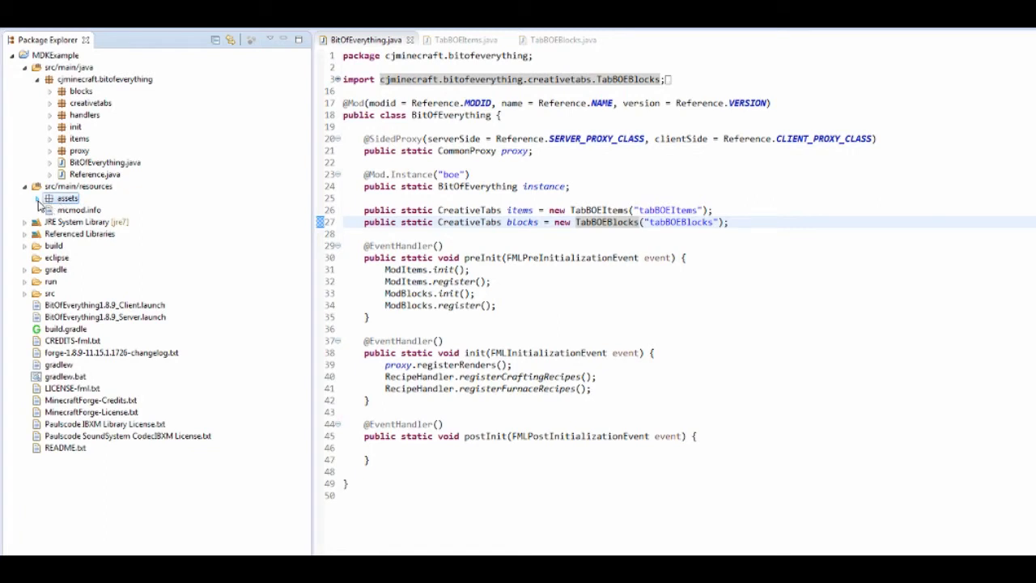
left_click(36, 197)
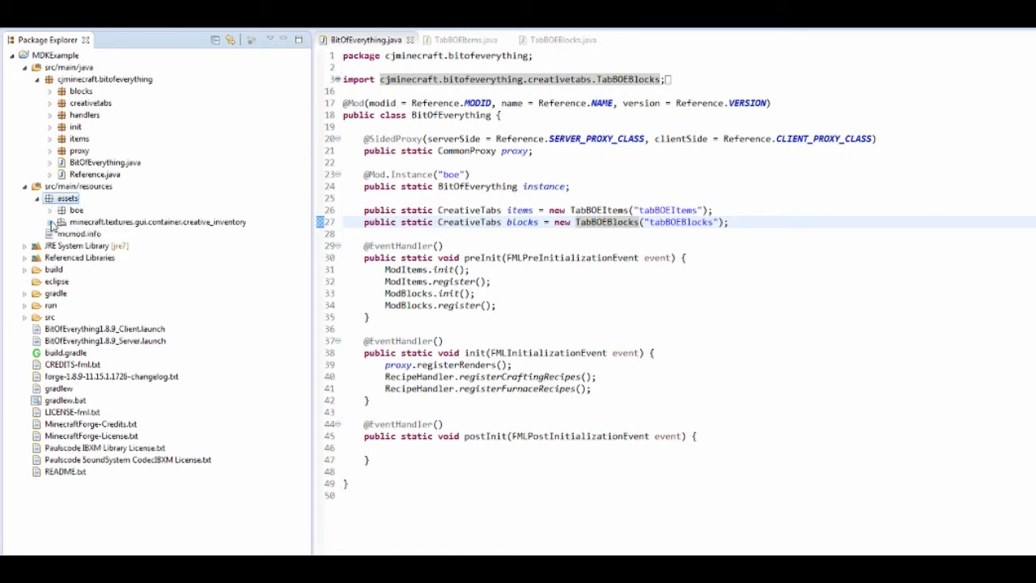
left_click(51, 198)
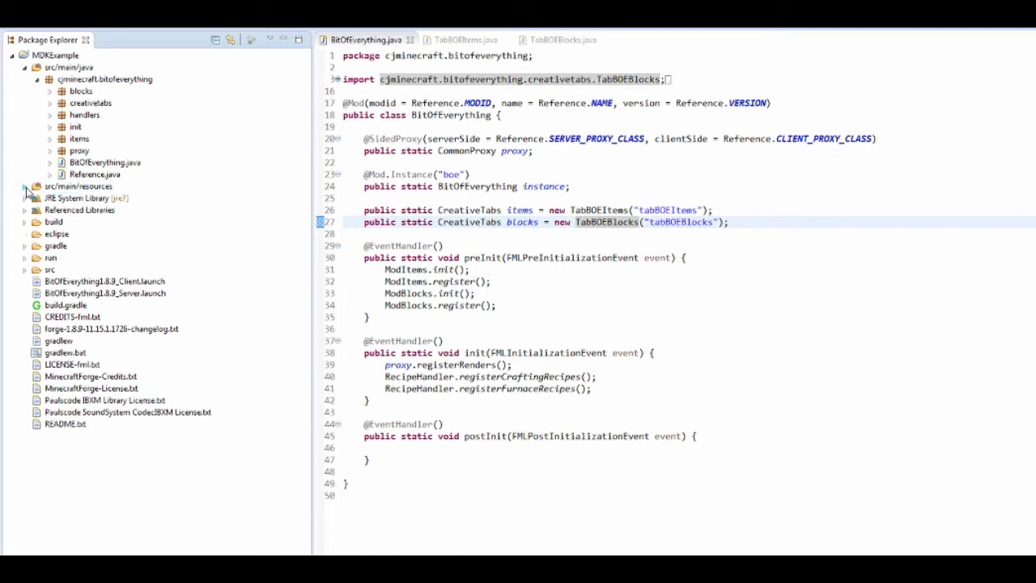
left_click(49, 91)
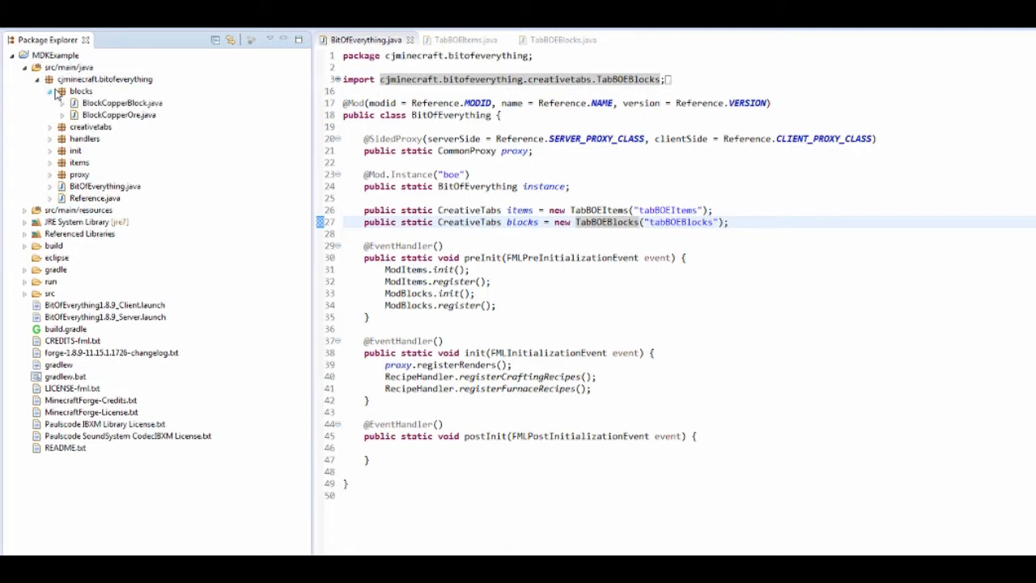
double_click(123, 104)
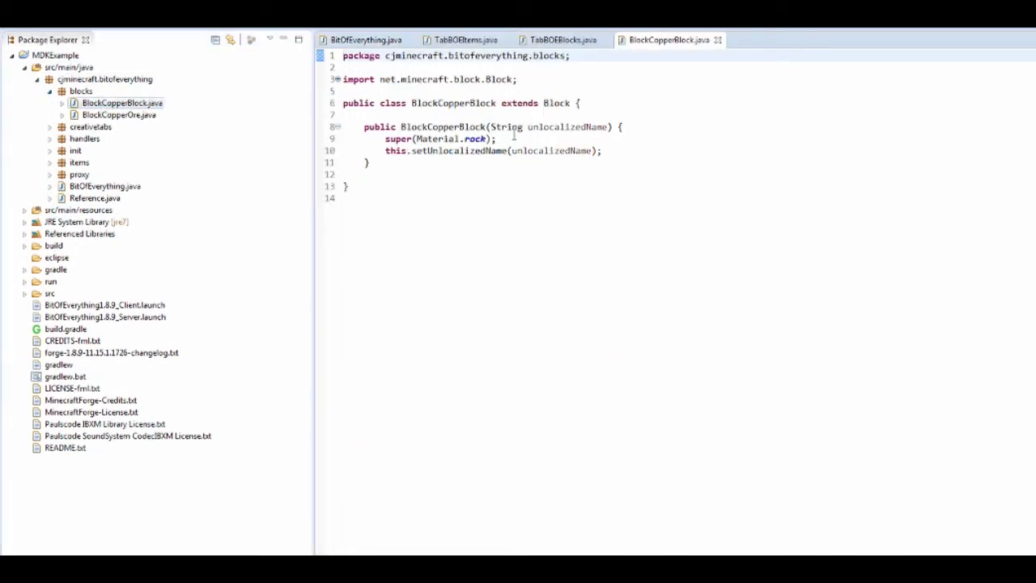
Add this.setCreativeTab(BitOfEverything.blocks) to the constructor, import BitOfEverything and save
type("this")
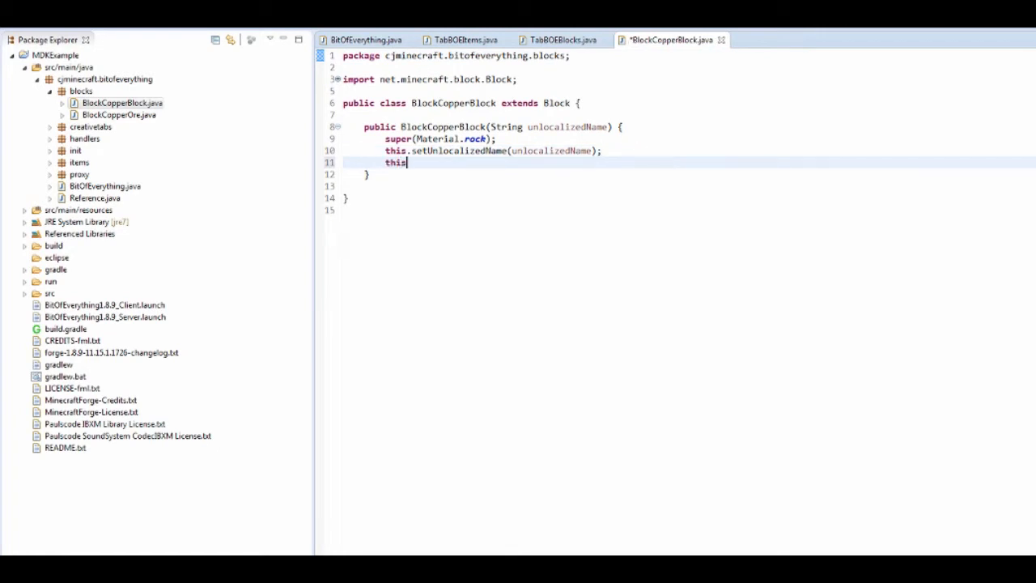
type("setc")
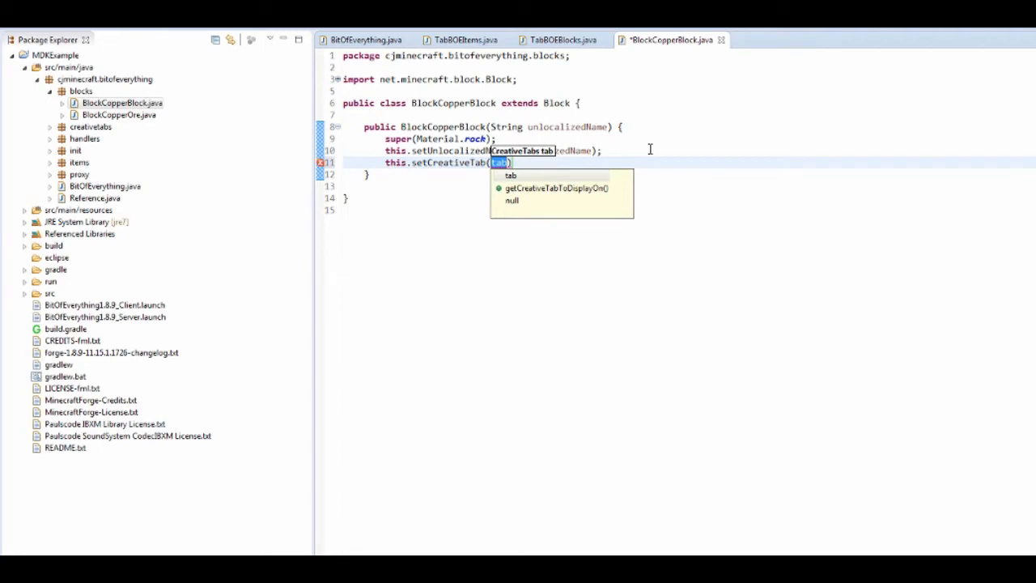
type("BitOfEverything.blocks")
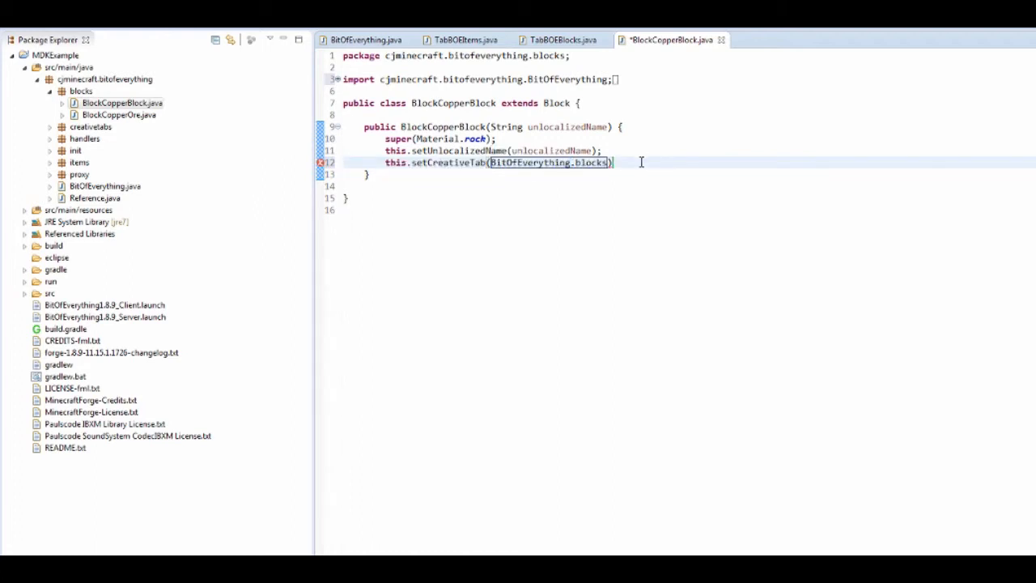
triple_click(498, 162)
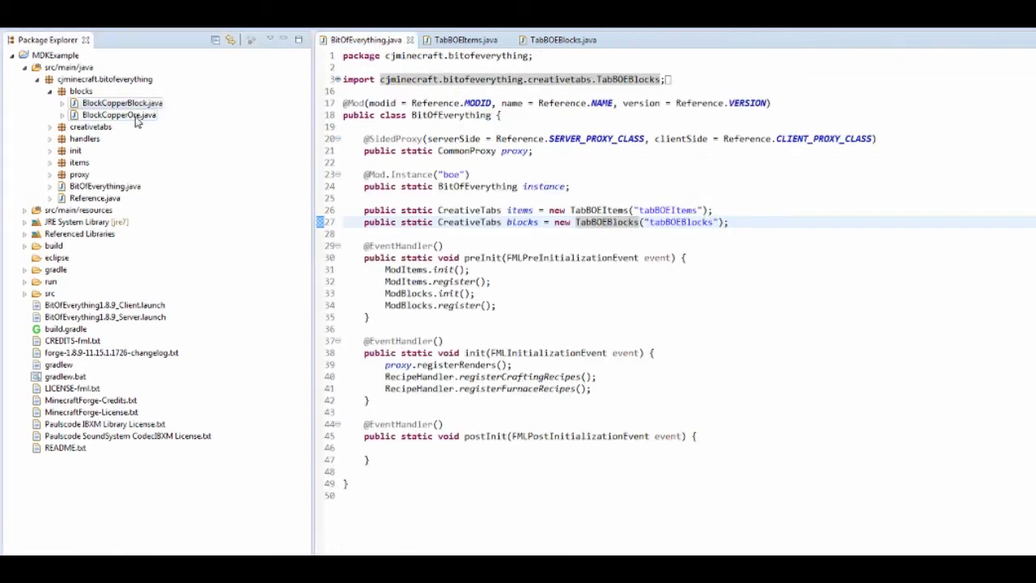
Edit BlockCopperOre the same way, then move on to ItemModShovel in the items package
double_click(119, 113)
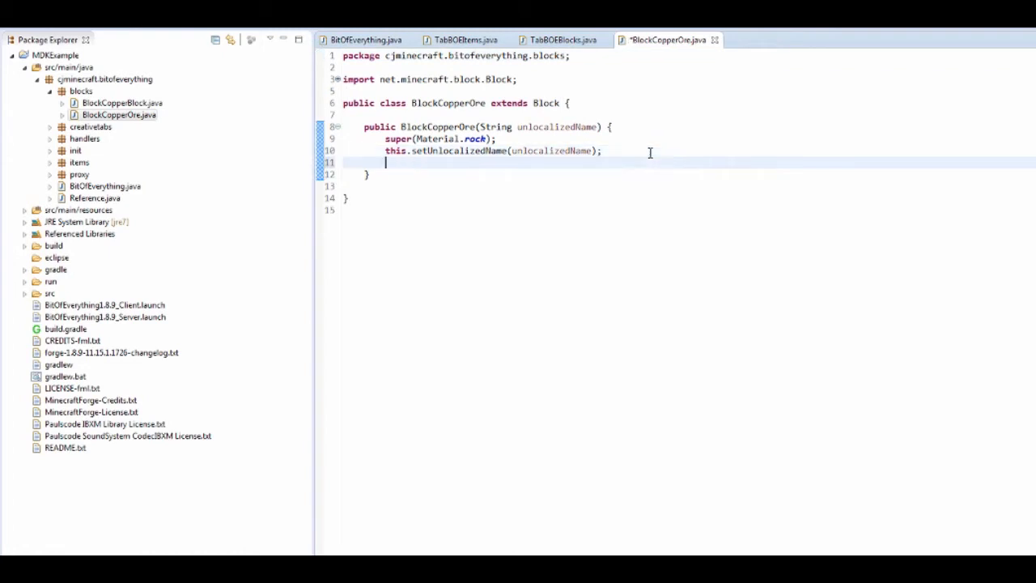
left_click(362, 39)
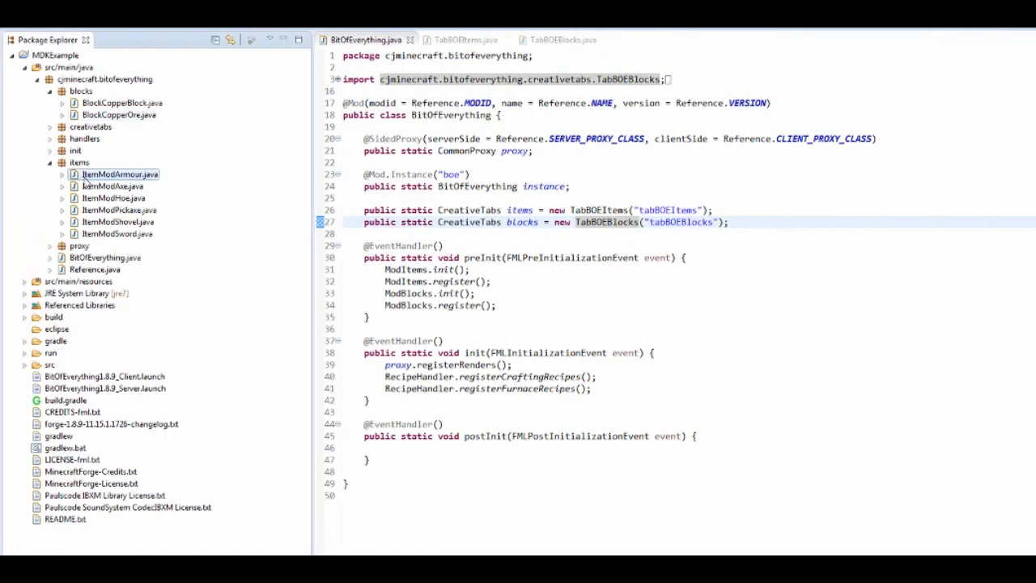
double_click(120, 175)
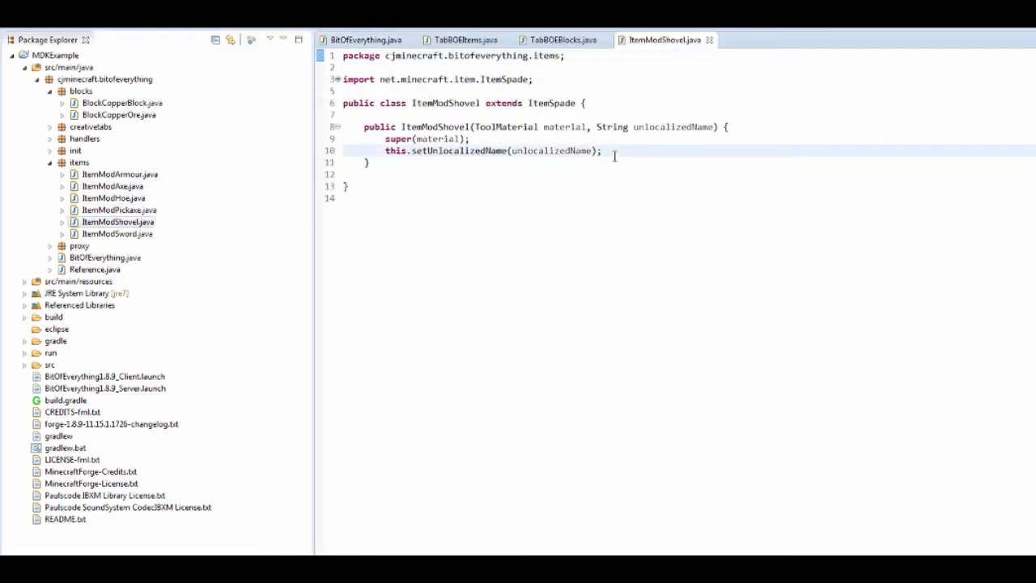
left_click(365, 39)
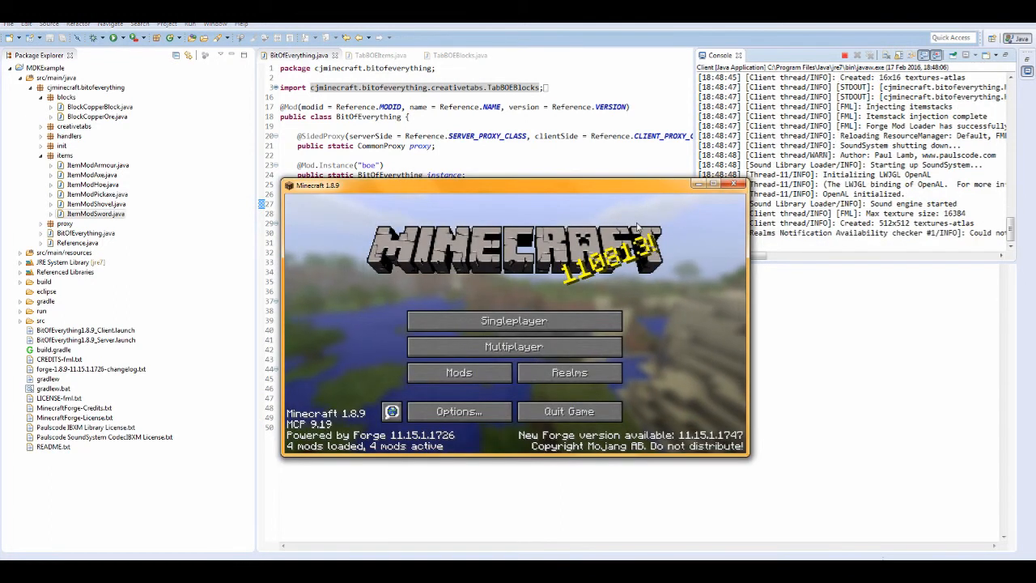
Maximize the Minecraft window and load into the flat test world
left_click(515, 320)
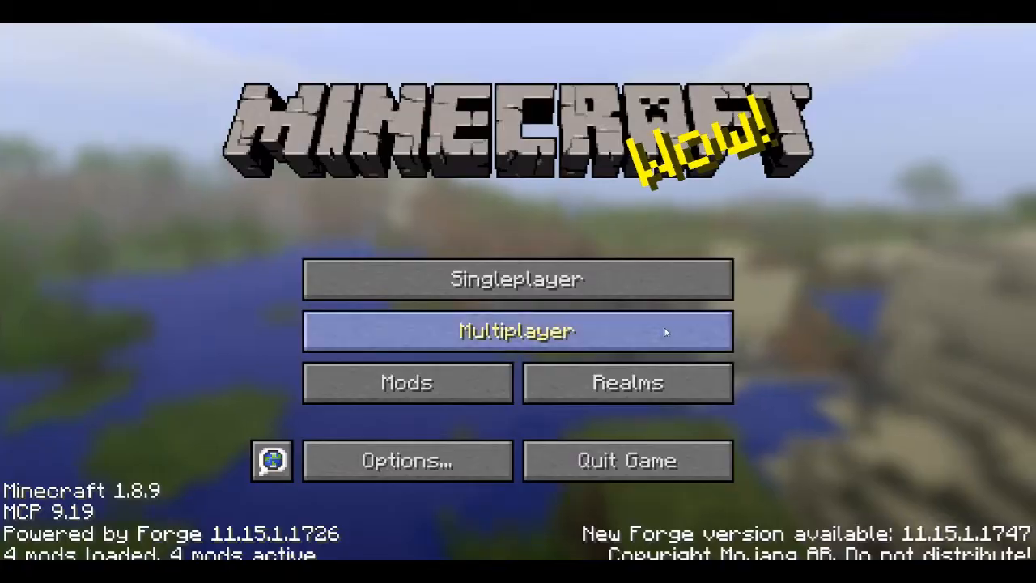
left_click(516, 278)
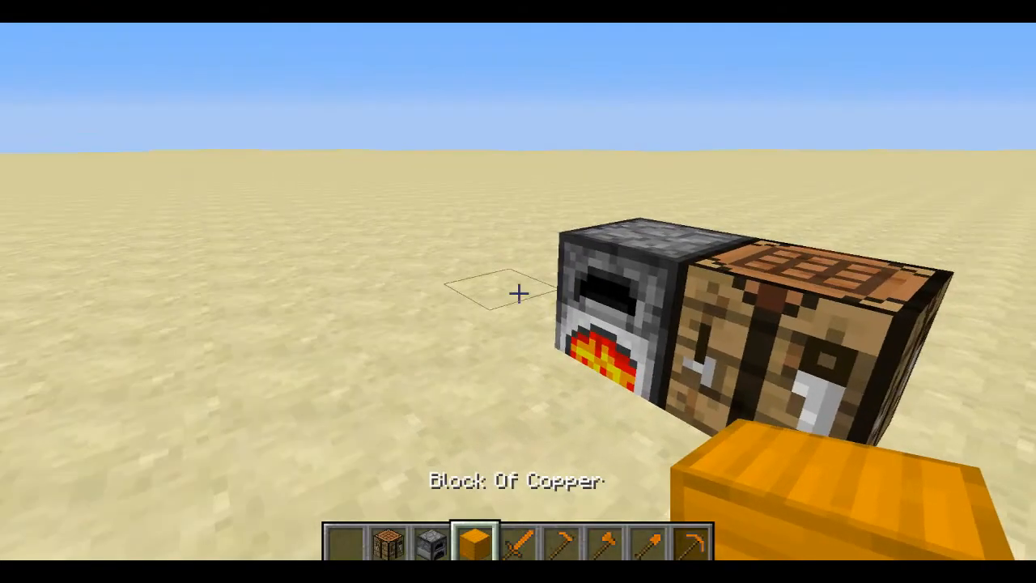
In the creative inventory's second page, view the Bit Of Everything Items and Blocks tabs
key("e")
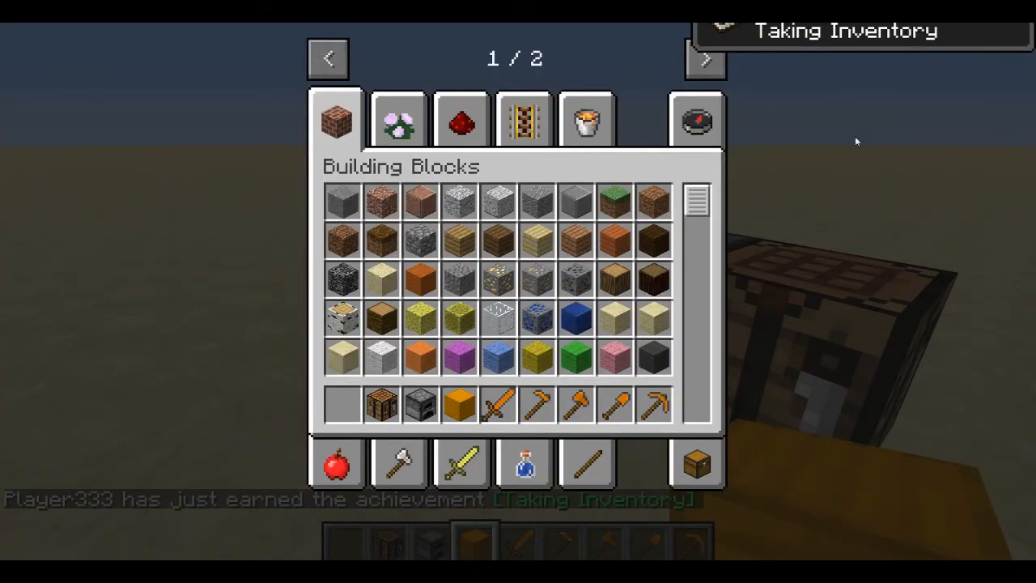
left_click(705, 58)
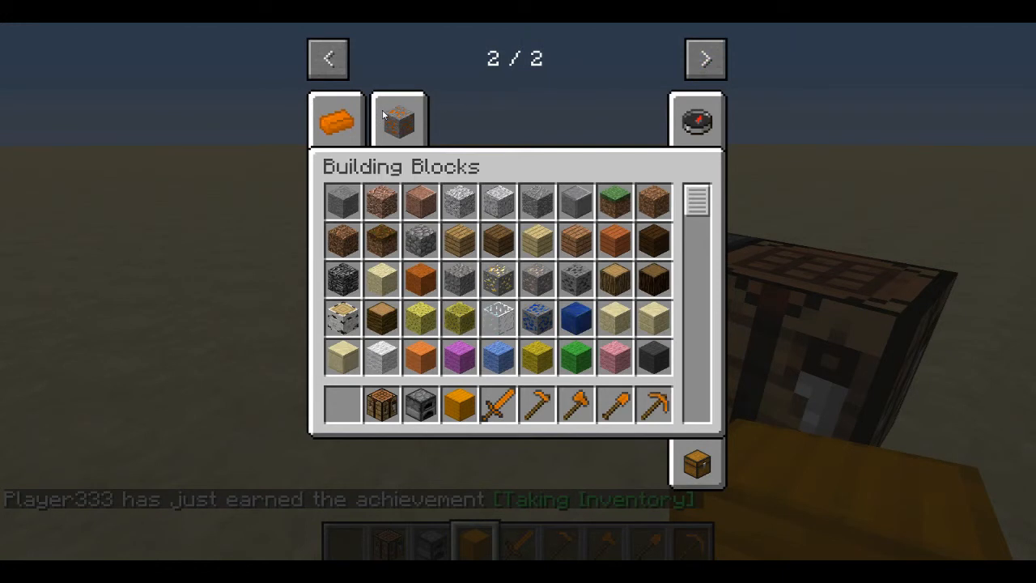
left_click(332, 119)
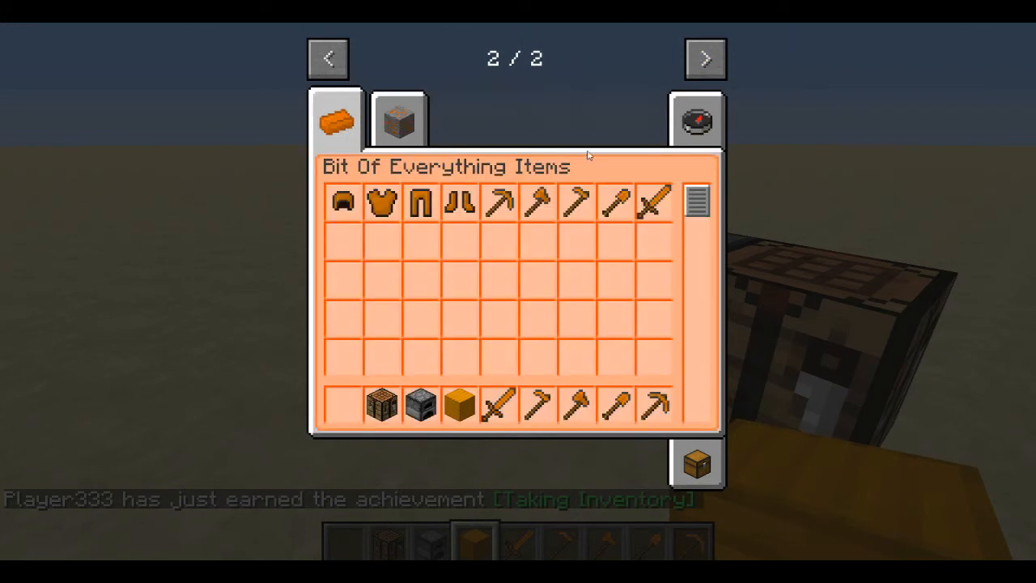
mouse_move(671, 193)
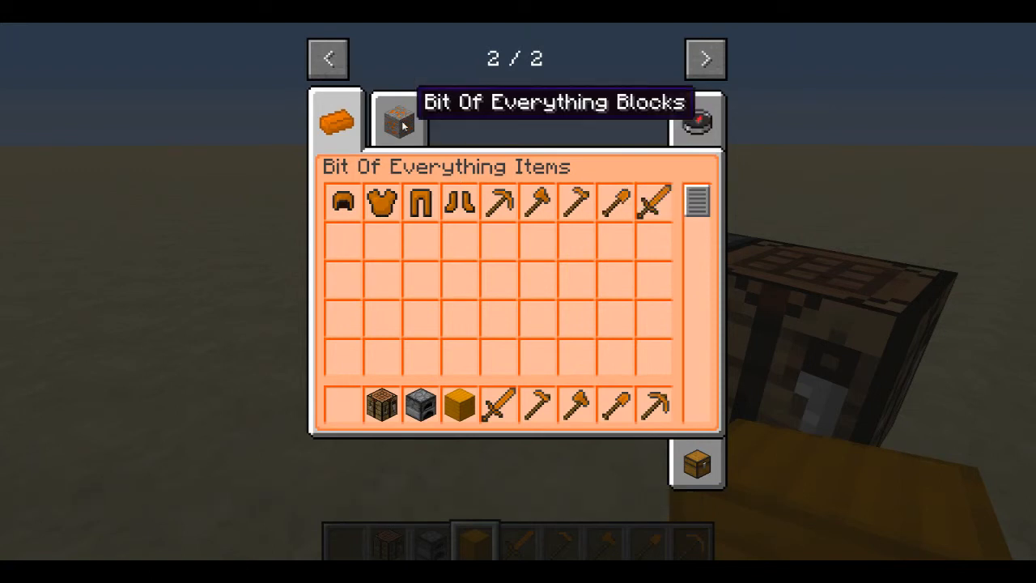
left_click(398, 120)
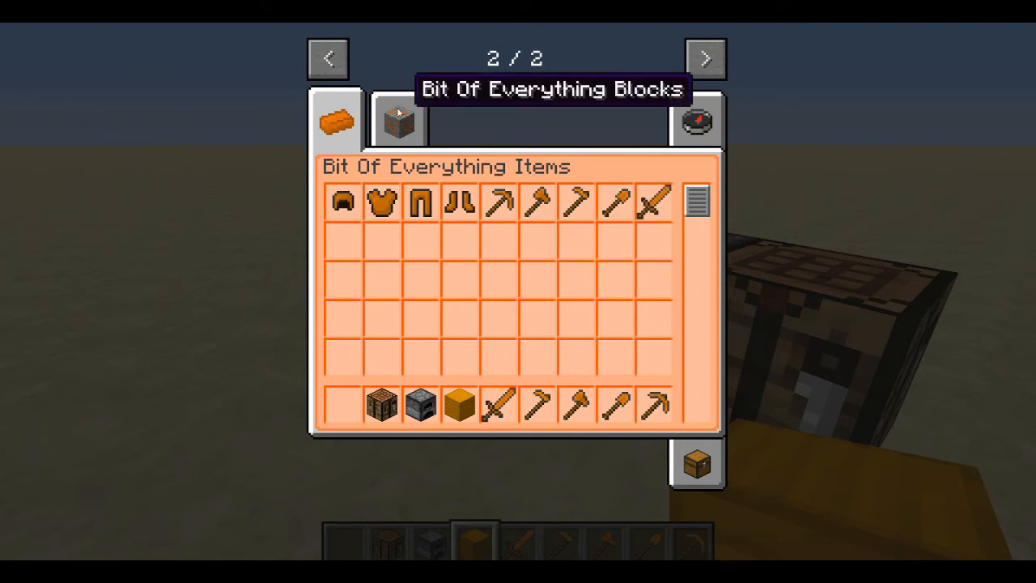
Leave the inventory and hold the Copper Sword in hotbar slot 5
key("Escape")
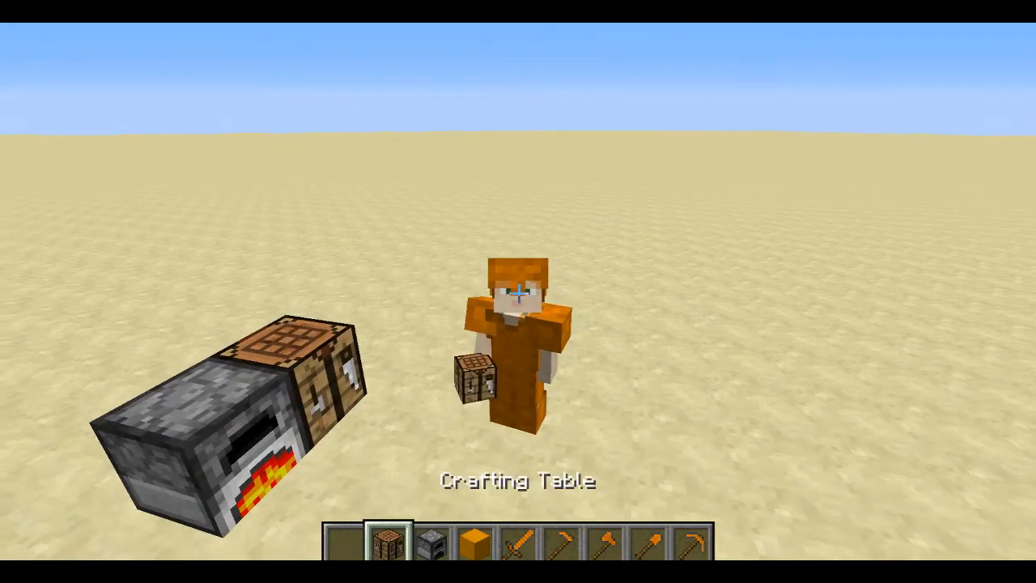
key("5")
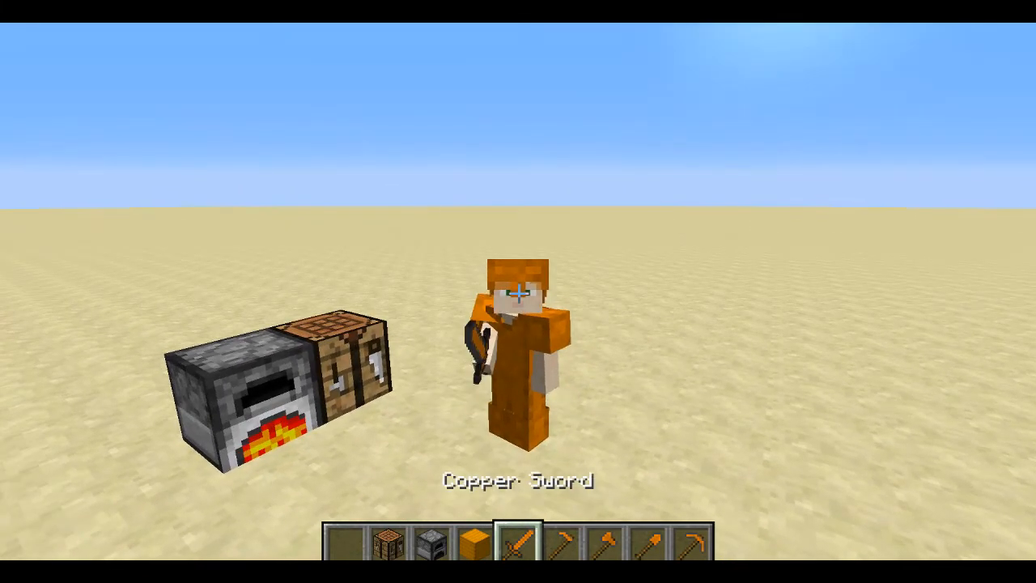